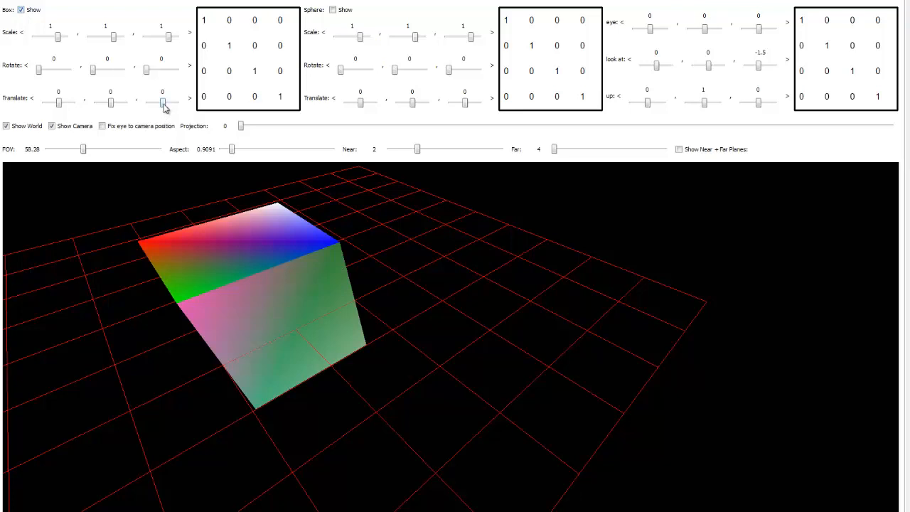
# Step: Place the box at (-1, 0, -3), tilt it 36 degrees about x, and view it from the camera's eye
pyautogui.moveTo(162, 103); pyautogui.dragTo(162, 103)
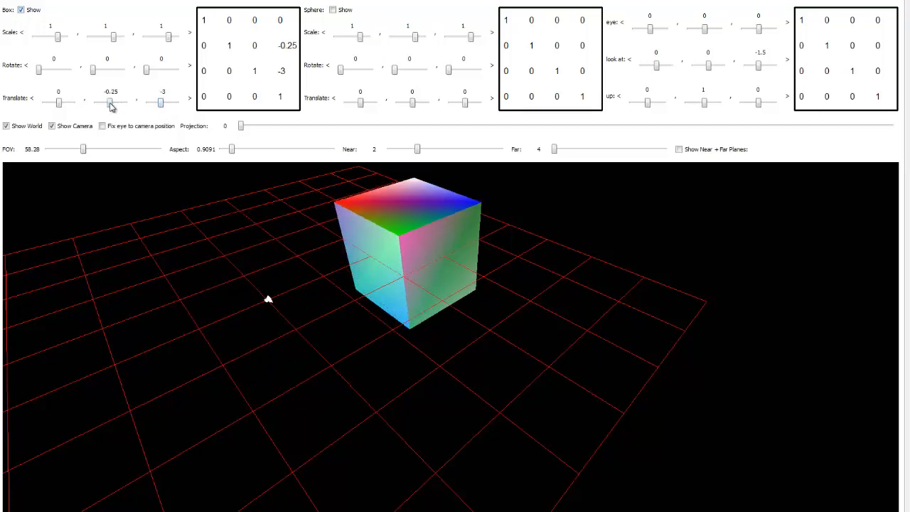
pyautogui.moveTo(110, 103); pyautogui.dragTo(110, 104)
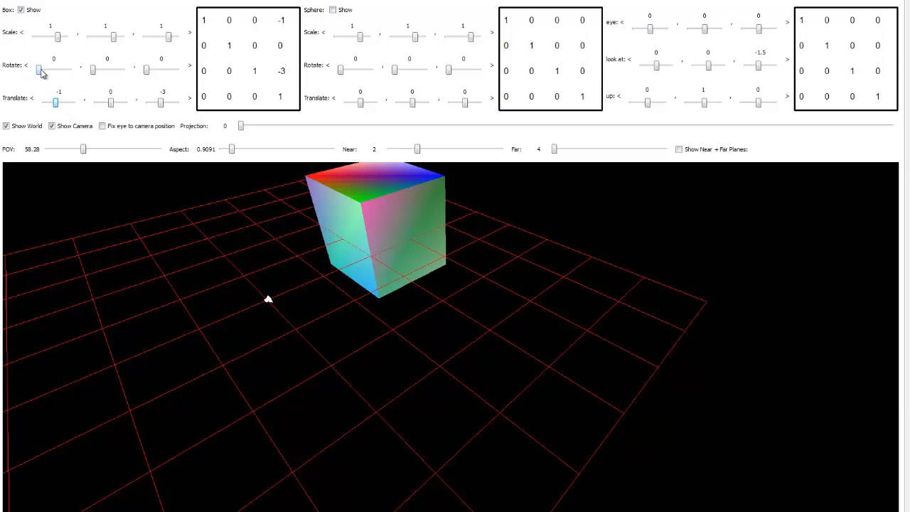
pyautogui.moveTo(38, 69); pyautogui.dragTo(41, 69)
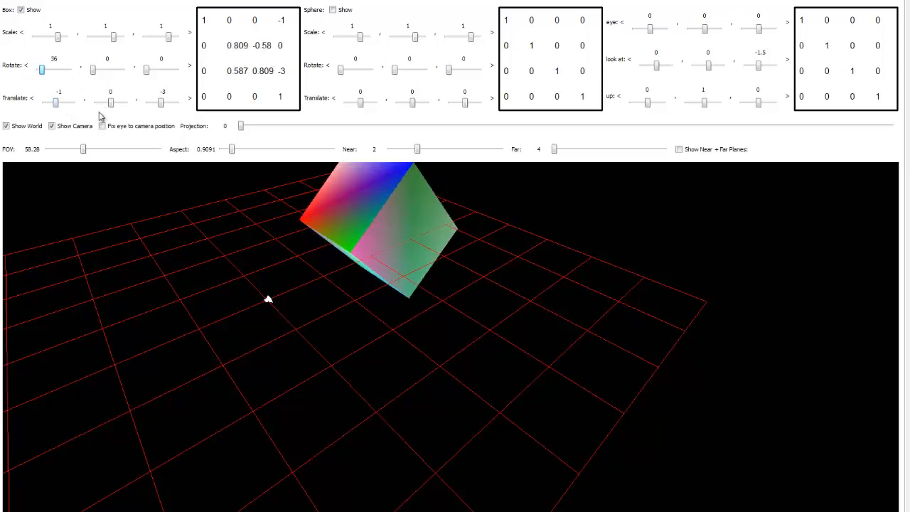
pyautogui.click(102, 126)
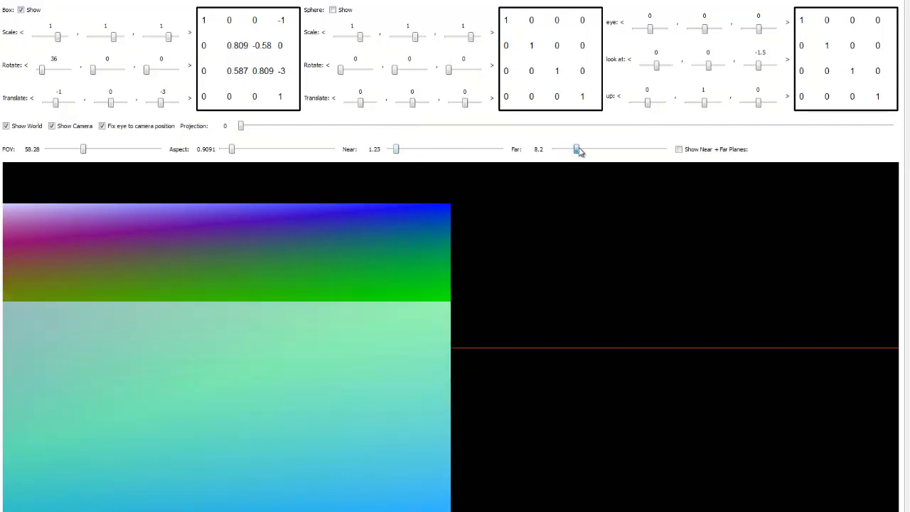
# Step: Extend the far clipping plane to 12.19 and widen the camera aspect ratio to about 2.31
pyautogui.moveTo(576, 149); pyautogui.dragTo(596, 149)
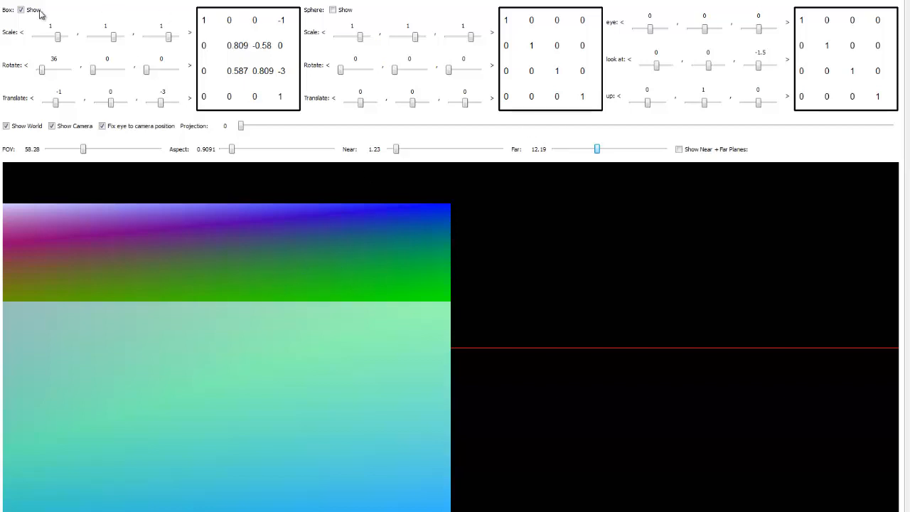
pyautogui.click(102, 126)
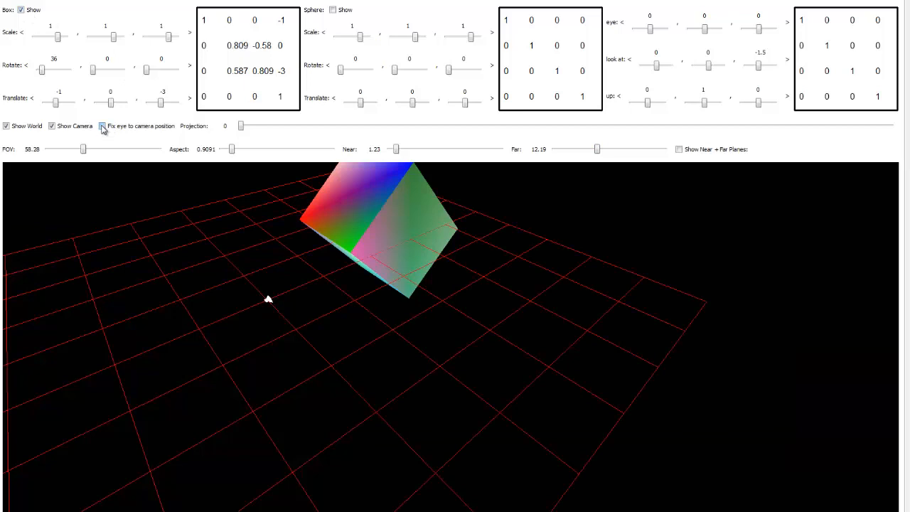
pyautogui.click(102, 126)
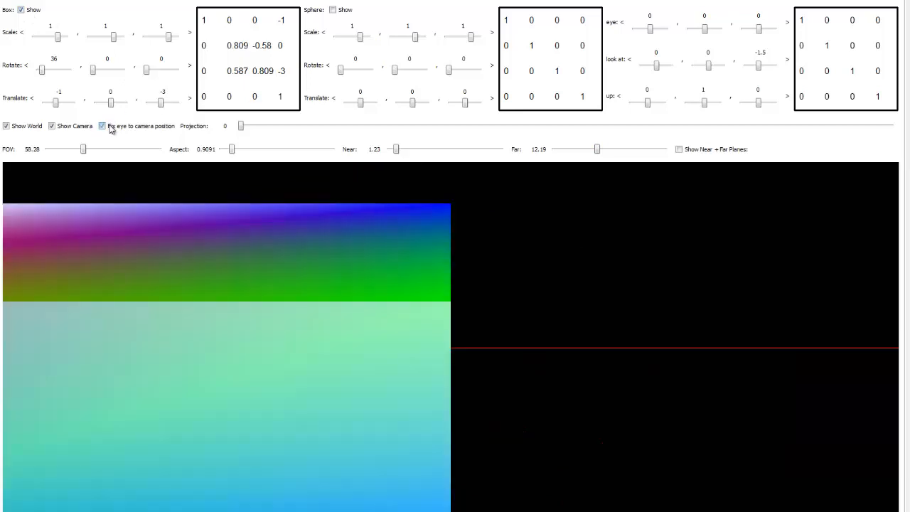
pyautogui.moveTo(230, 149); pyautogui.dragTo(249, 149)
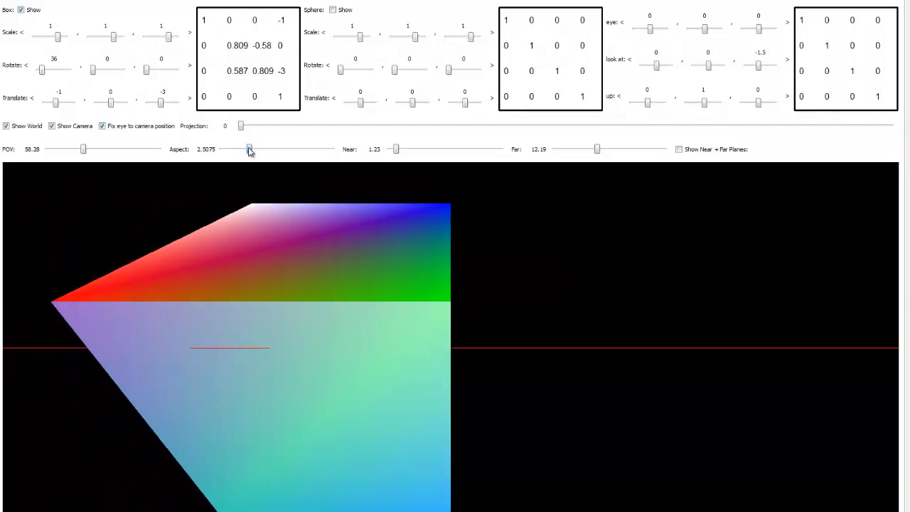
pyautogui.moveTo(249, 149); pyautogui.dragTo(247, 149)
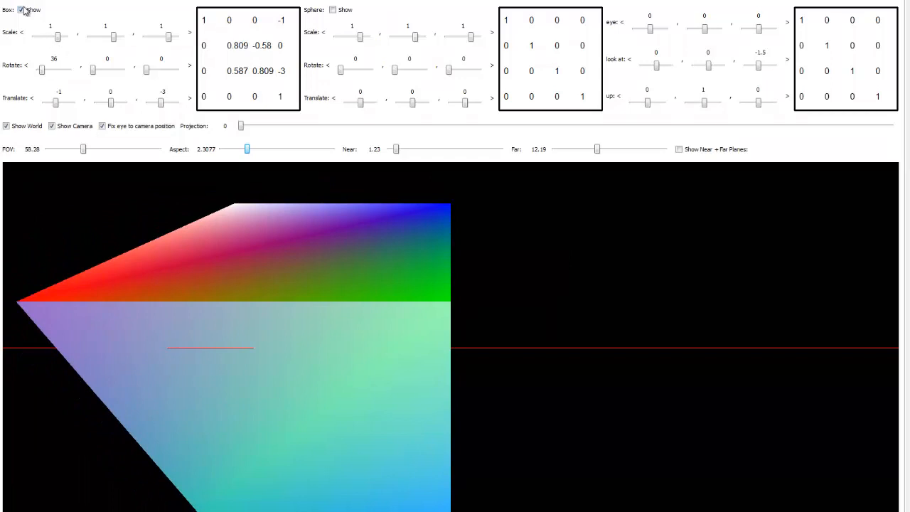
pyautogui.click(102, 126)
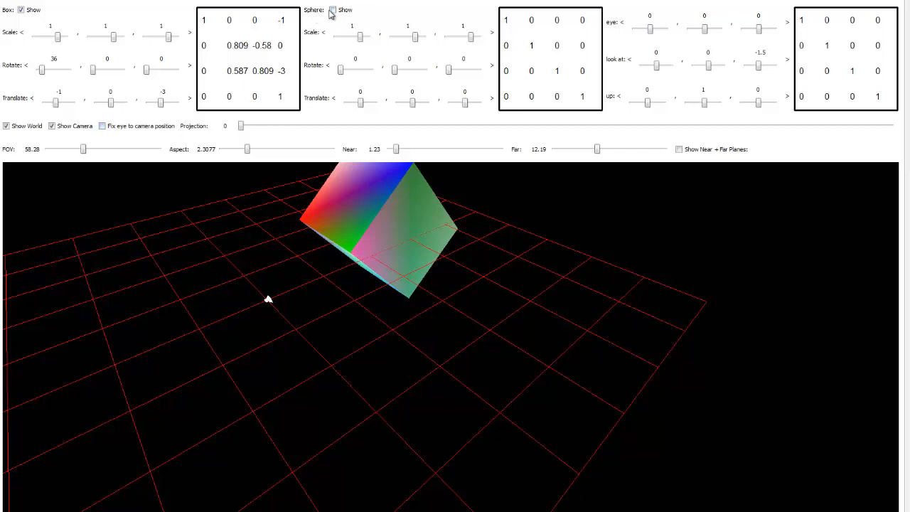
# Step: Show the second cube at (1, 0, -3.75), turn it 126 degrees about y, and view both from the camera
pyautogui.click(331, 10)
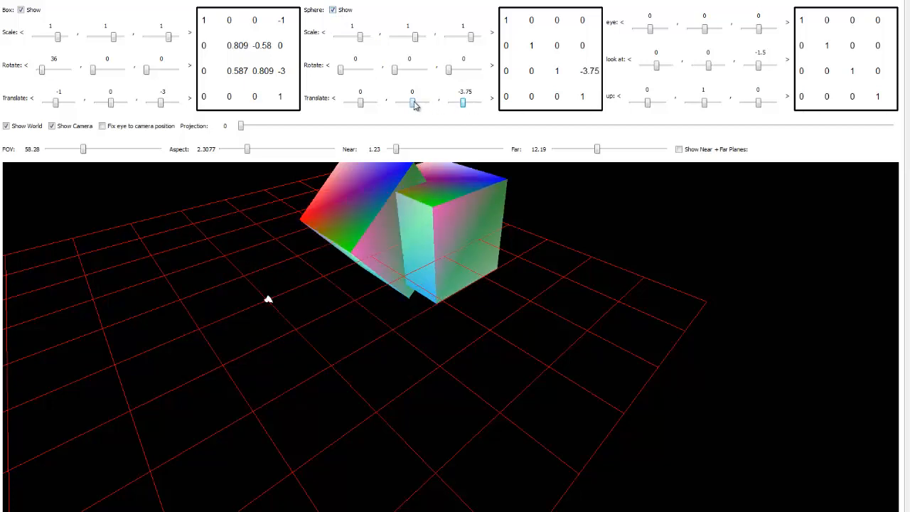
pyautogui.moveTo(412, 102); pyautogui.dragTo(361, 102)
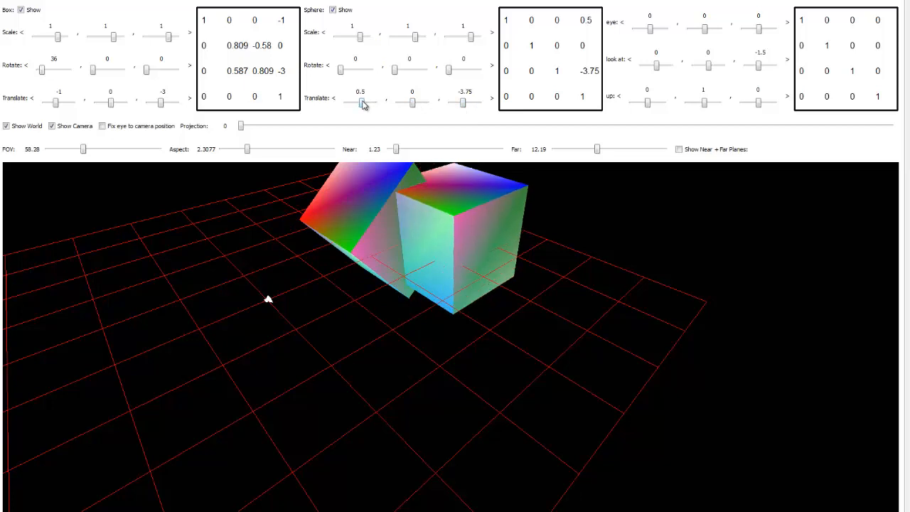
pyautogui.moveTo(361, 102); pyautogui.dragTo(364, 101)
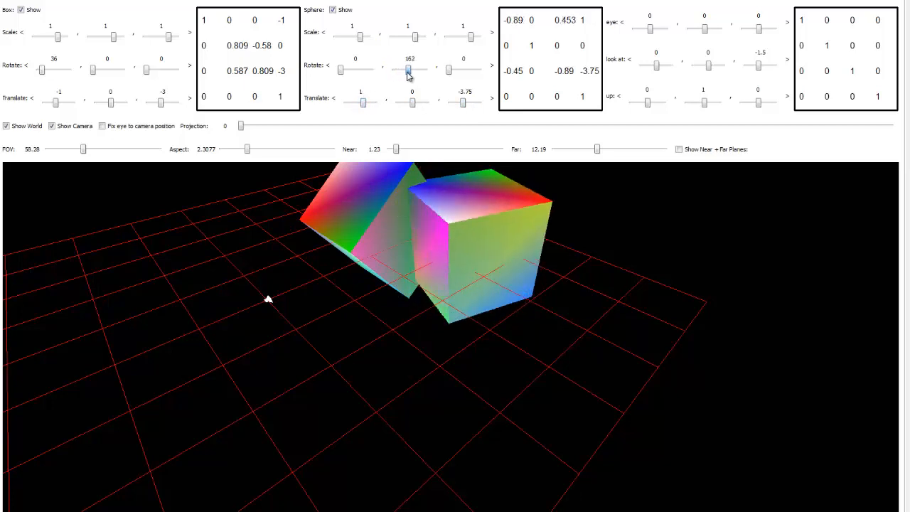
pyautogui.moveTo(409, 71); pyautogui.dragTo(411, 71)
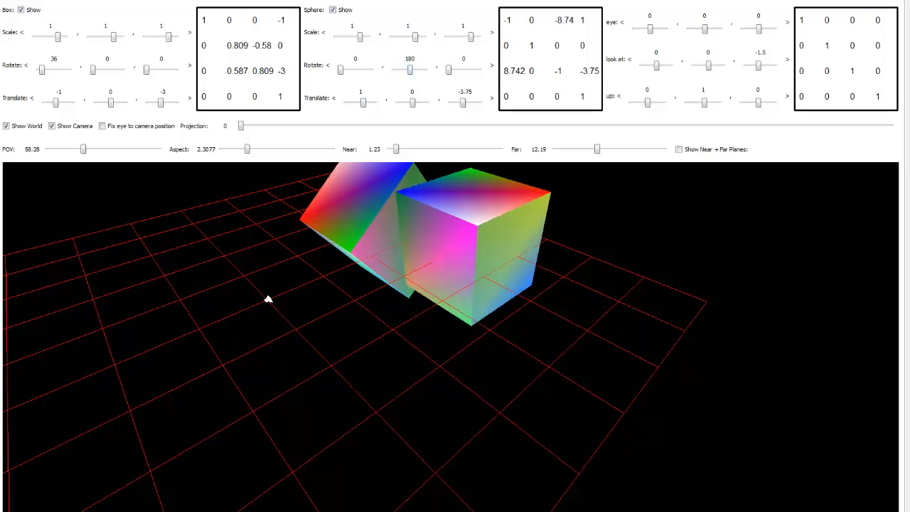
pyautogui.moveTo(455, 227); pyautogui.dragTo(456, 266)
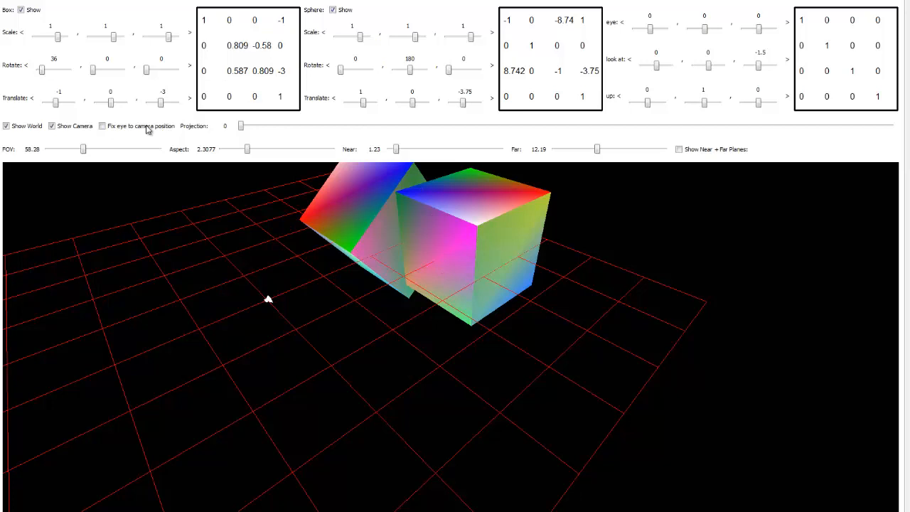
pyautogui.click(103, 126)
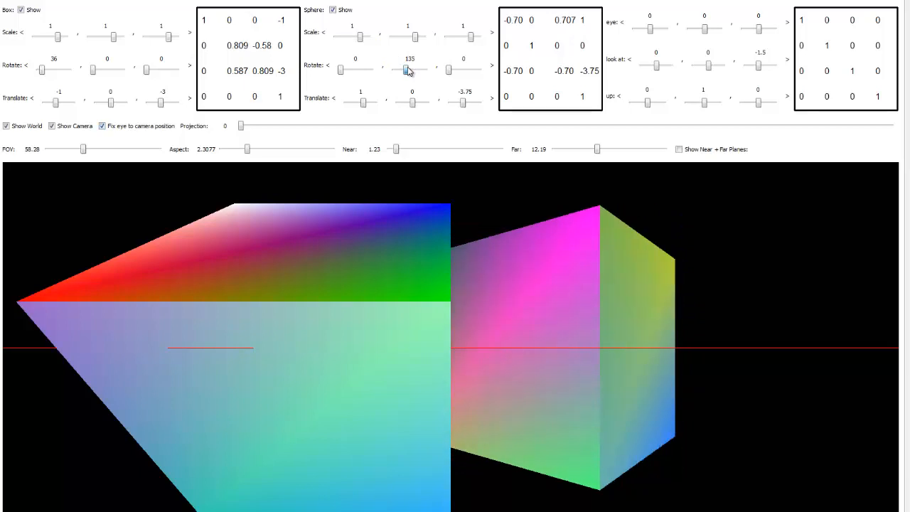
pyautogui.moveTo(411, 66); pyautogui.dragTo(408, 66)
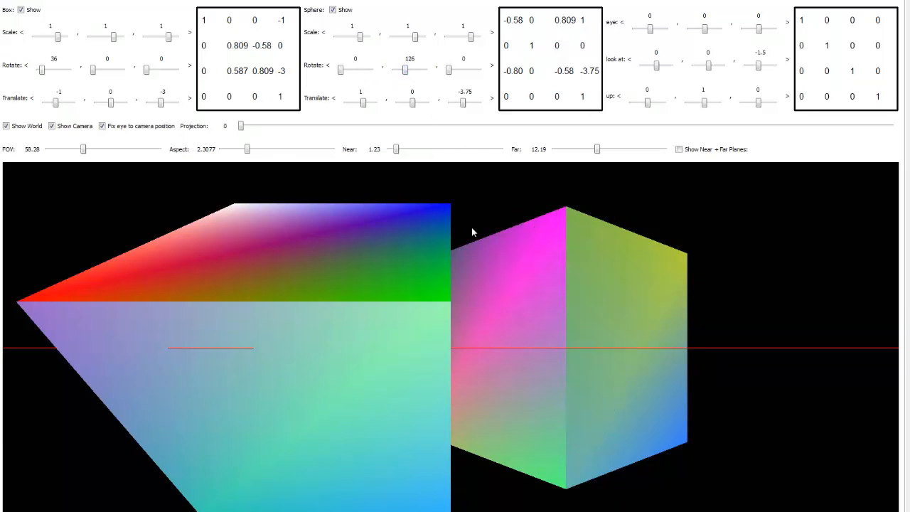
pyautogui.moveTo(429, 318)
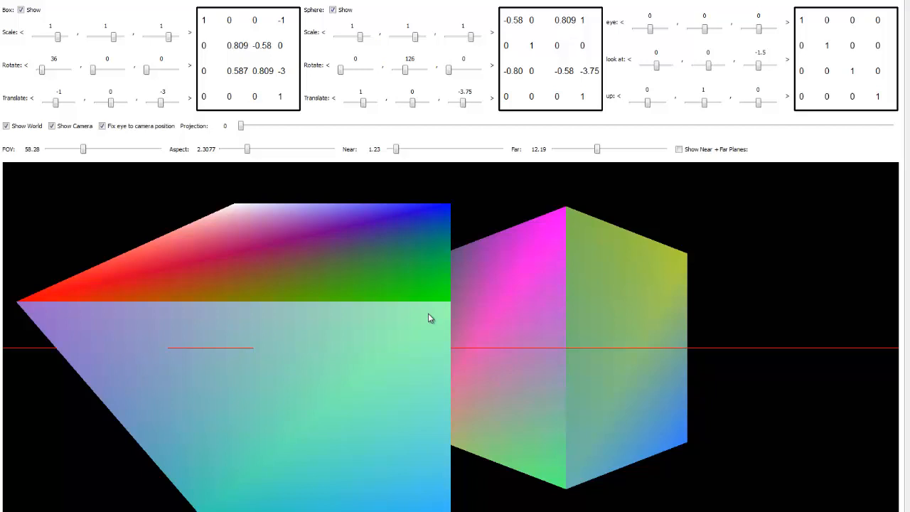
pyautogui.moveTo(395, 256)
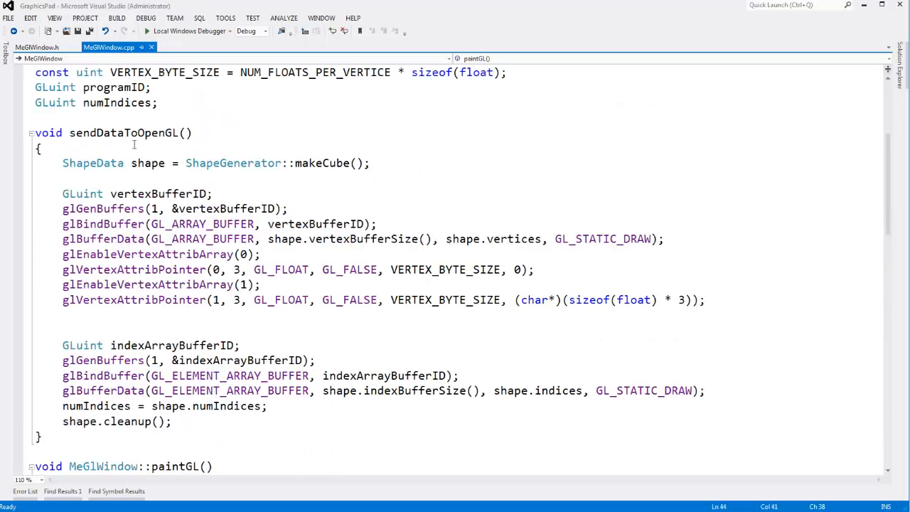
# Step: Select the makeCube line in sendDataToOpenGL and sketch the OpenGL buffer beside it
pyautogui.doubleClick(92, 163)
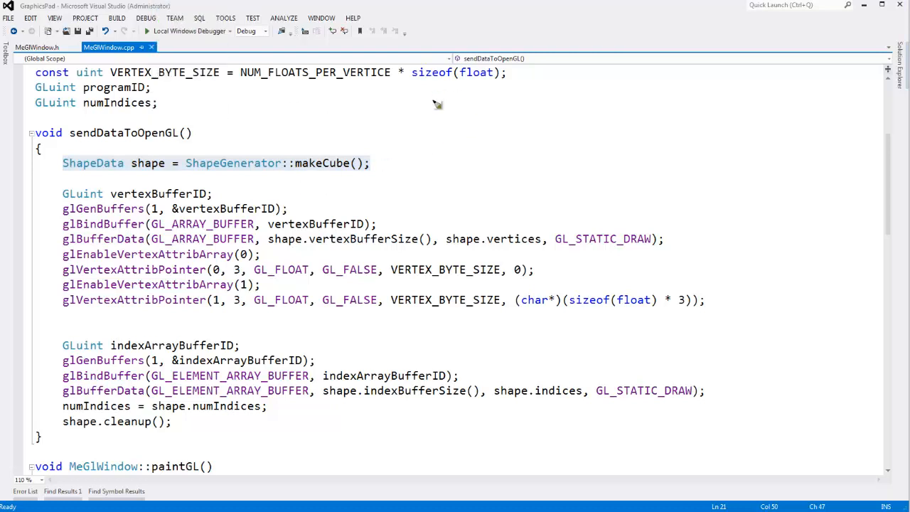
pyautogui.moveTo(433, 96); pyautogui.dragTo(636, 118)
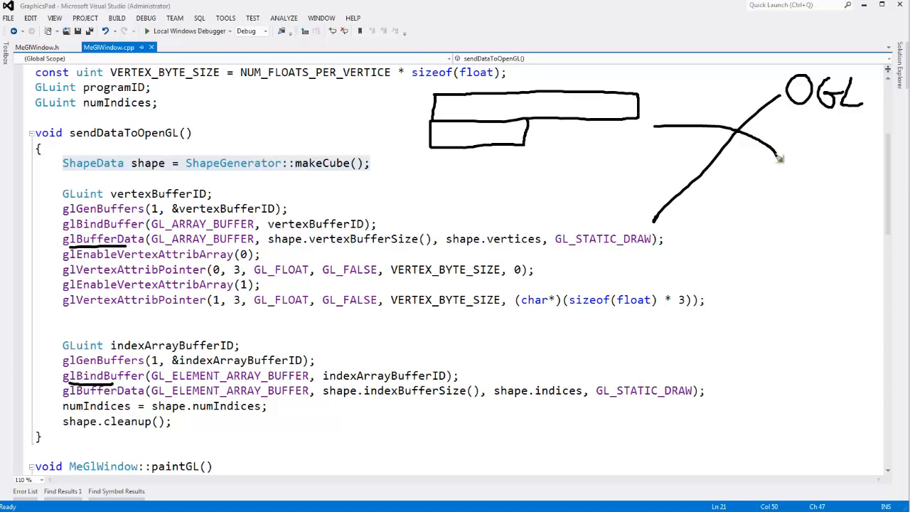
pyautogui.moveTo(779, 158); pyautogui.dragTo(797, 206)
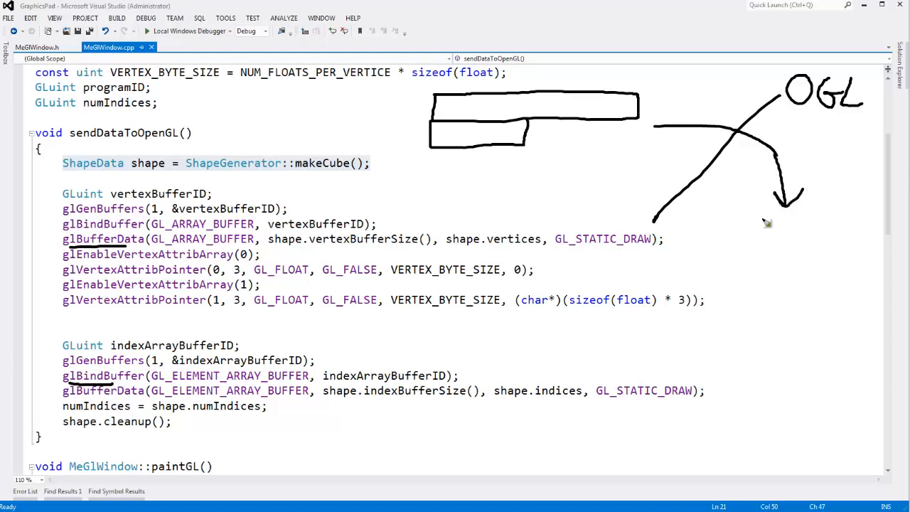
pyautogui.moveTo(765, 217); pyautogui.dragTo(857, 267)
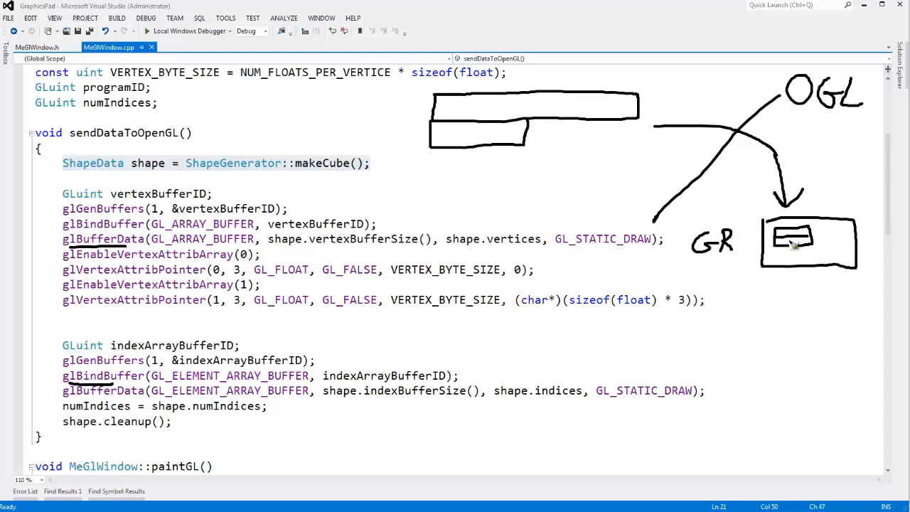
pyautogui.moveTo(247, 432)
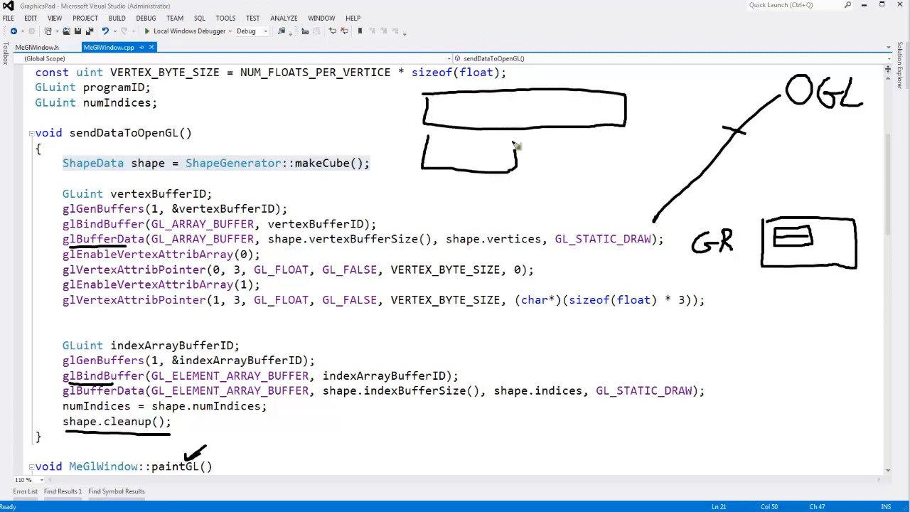
# Step: Extend the sketch to link the smaller buffer to a second buffer on the graphics card box
pyautogui.moveTo(512, 146); pyautogui.dragTo(750, 248)
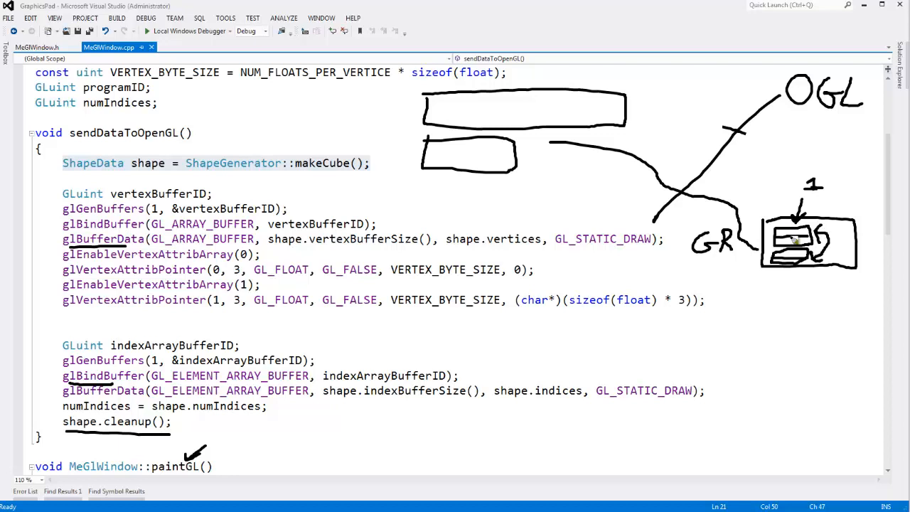
pyautogui.moveTo(788, 239)
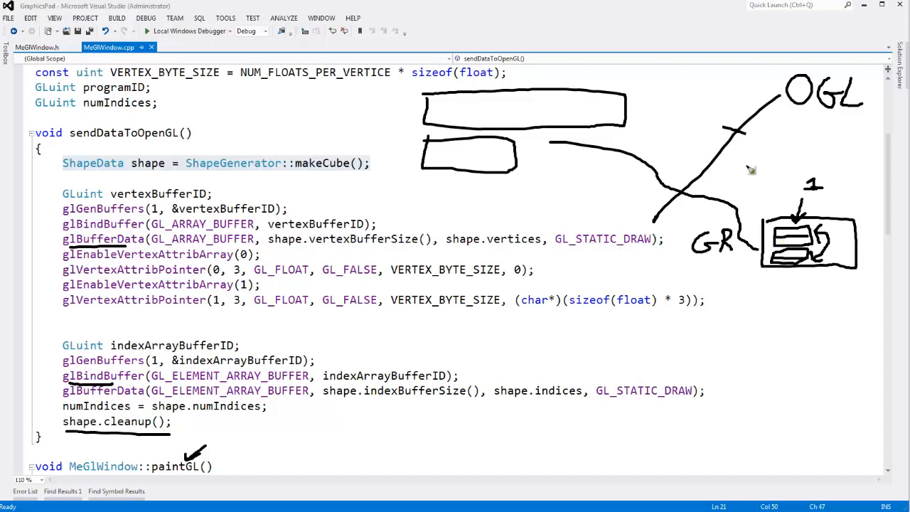
pyautogui.moveTo(752, 169)
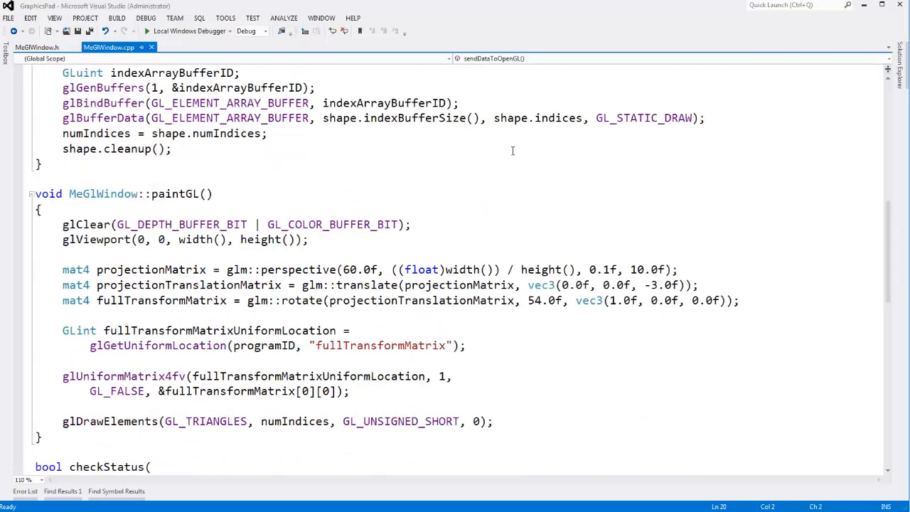
pyautogui.scroll(-3)
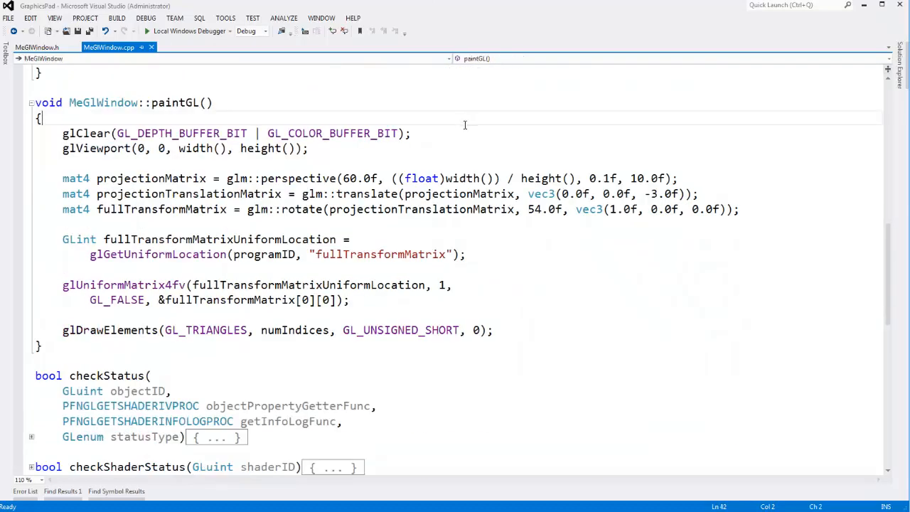
pyautogui.doubleClick(298, 178)
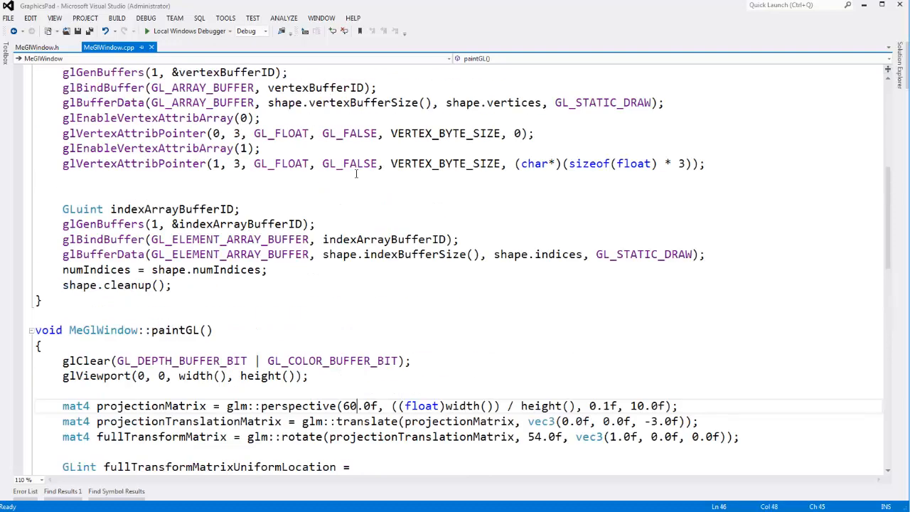
pyautogui.scroll(3)
pyautogui.write('#include')
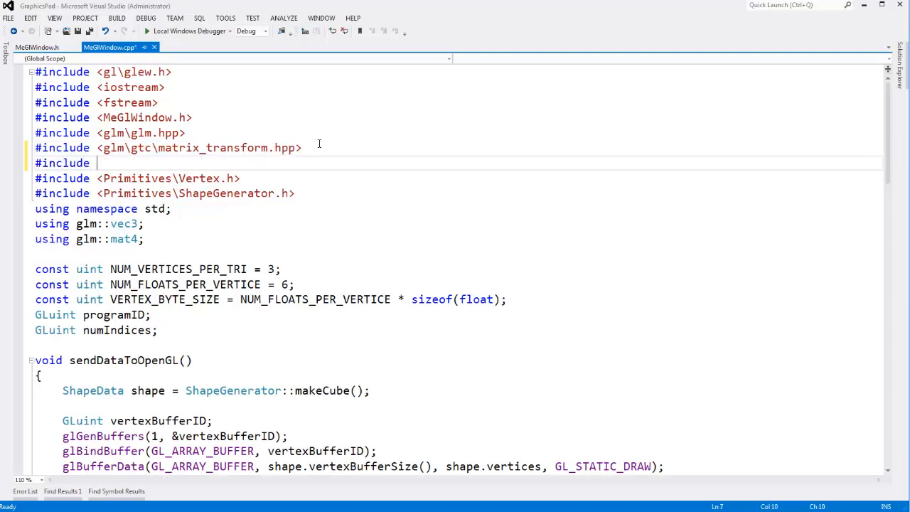
# Step: Begin the #include <glm\gtx\transform.hpp> line among the headers
pyautogui.write('glm\\')
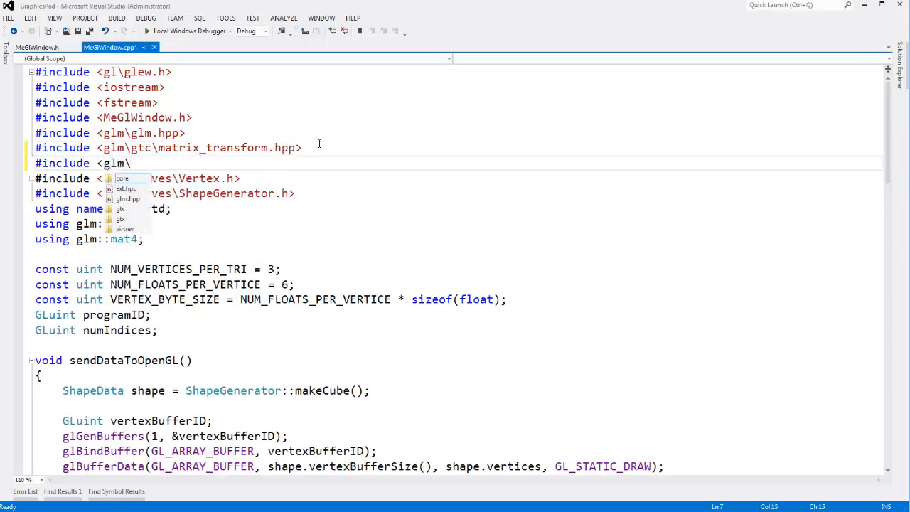
pyautogui.write('tx')
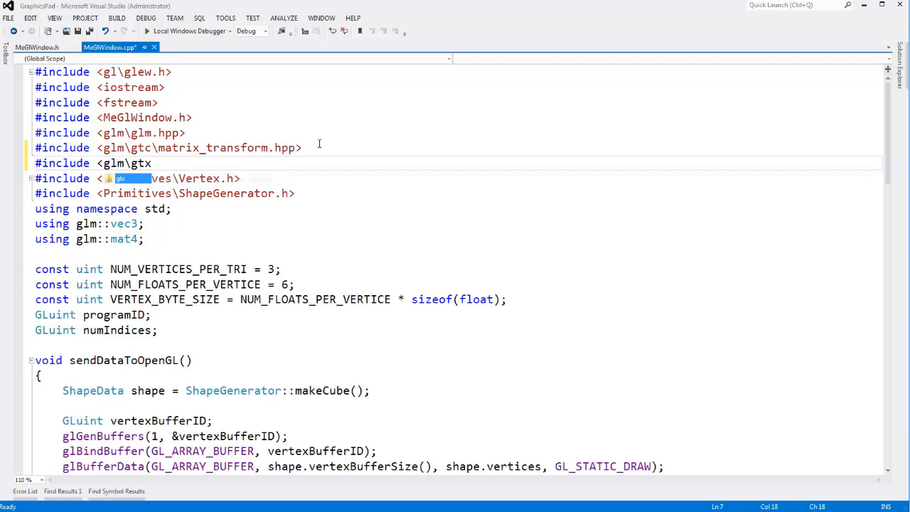
pyautogui.write('tran')
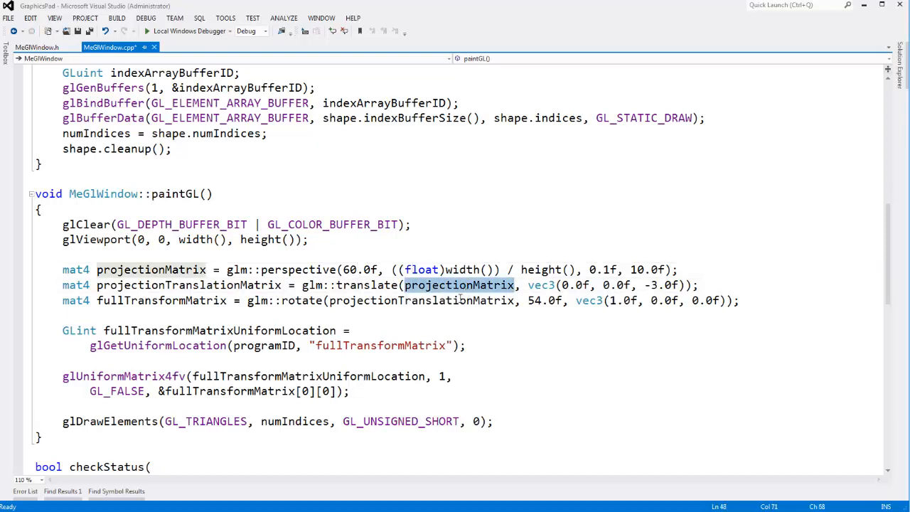
pyautogui.moveTo(460, 284)
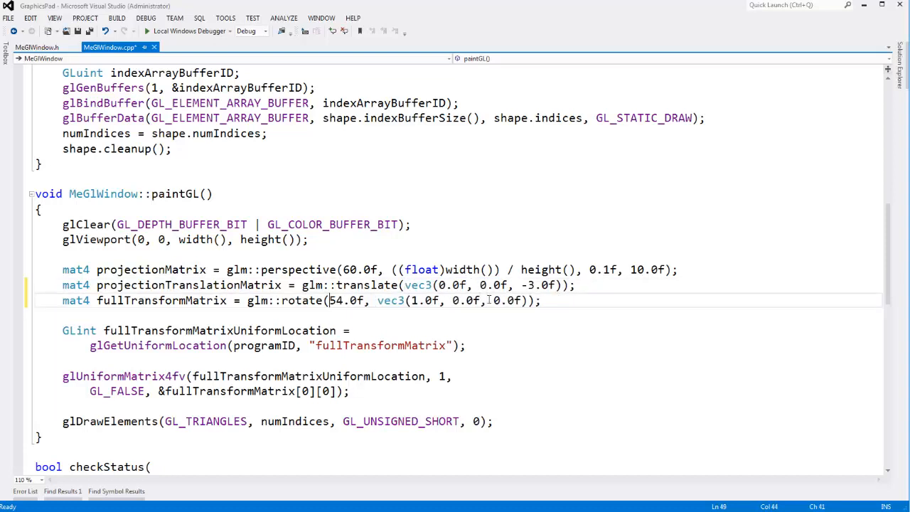
# Step: Rename the matrices to rotationMatrix and translationMatrix
pyautogui.doubleClick(161, 300)
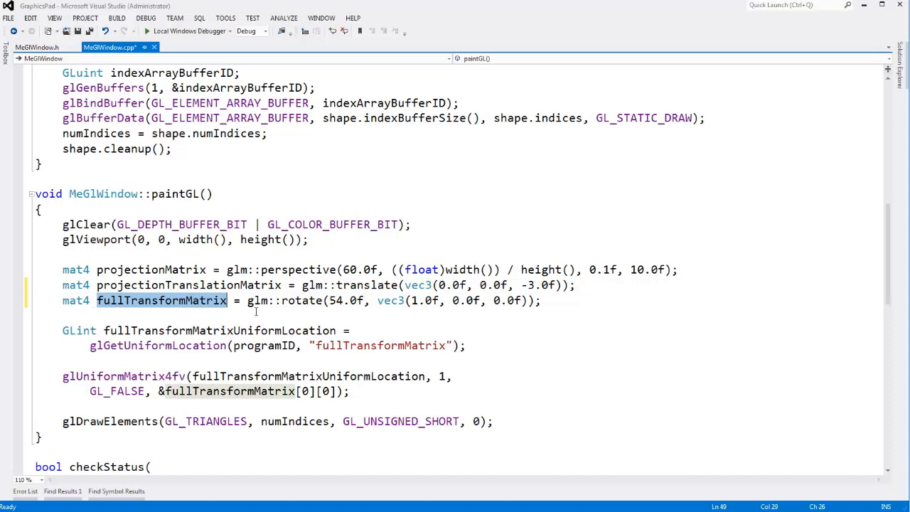
pyautogui.write('rotationMatr')
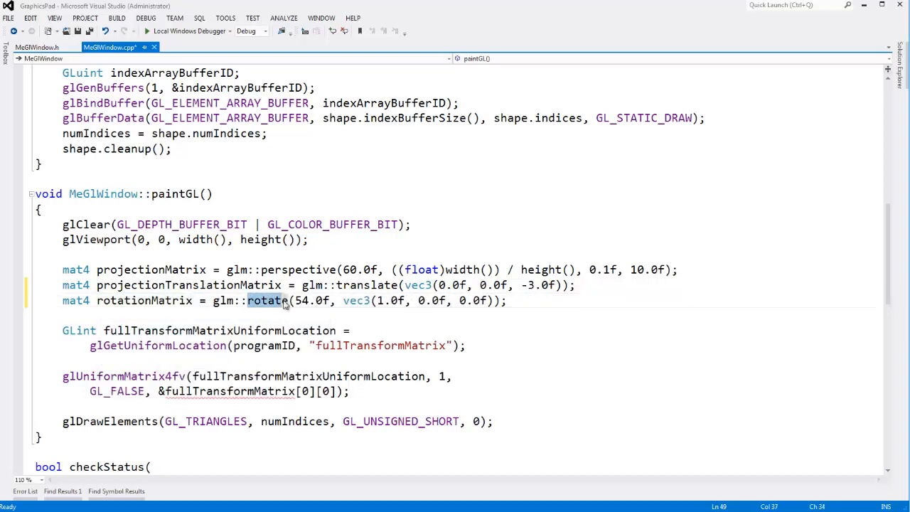
pyautogui.write('trans')
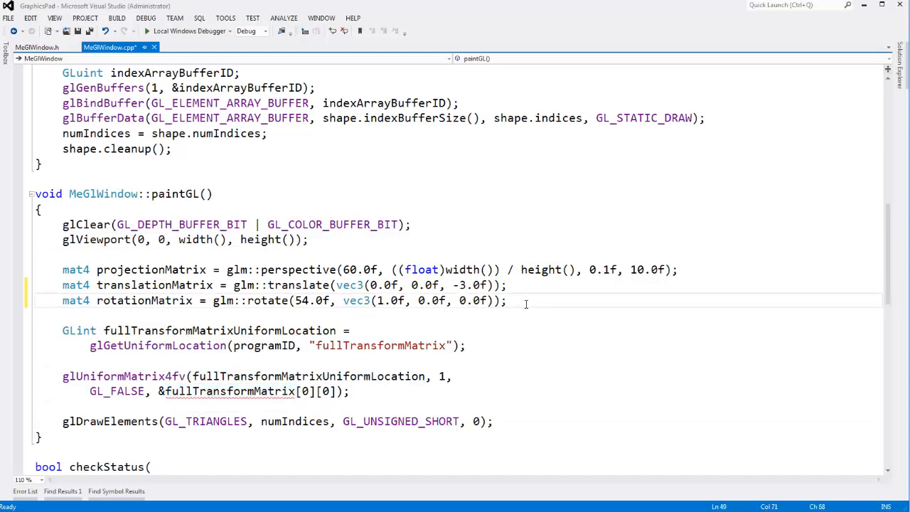
# Step: Add mat4 fullTransformMatrix = projectionMatrix * translationMatrix * rotationMatrix below them
pyautogui.write('mat4 fullTransformMatrix')
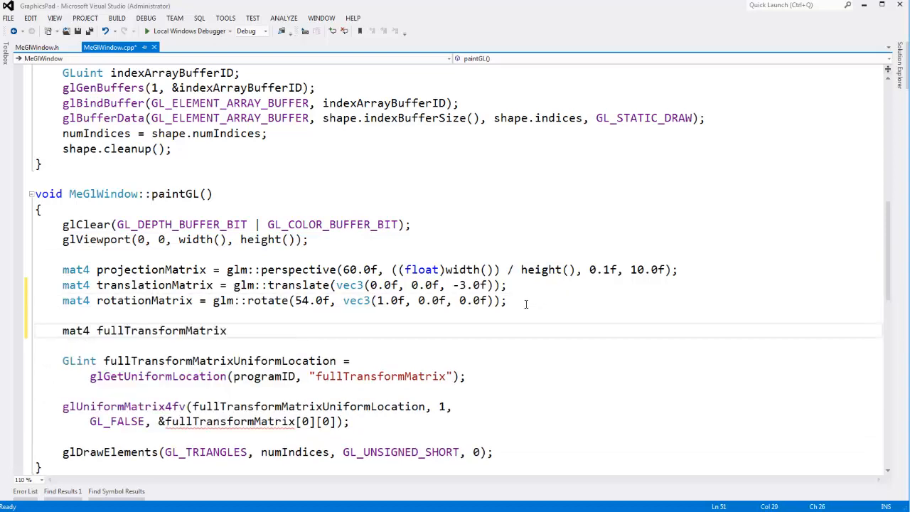
pyautogui.write('= projection *')
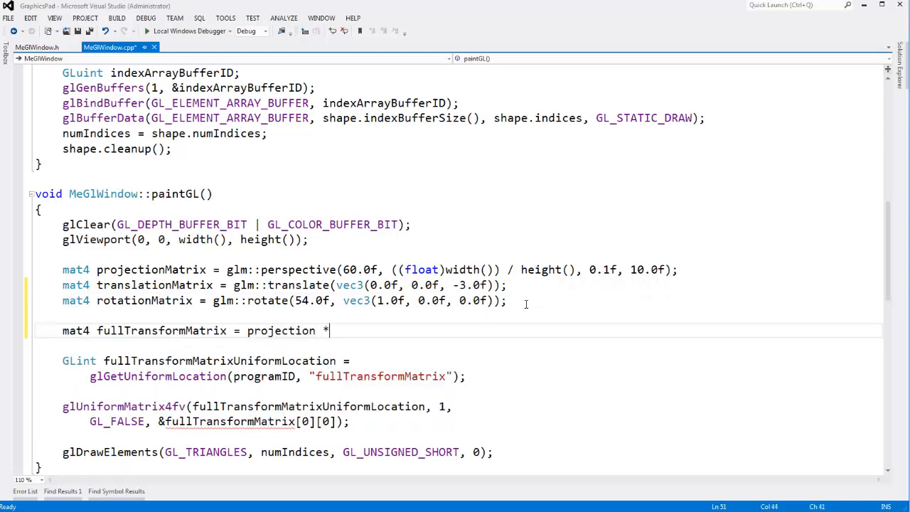
pyautogui.write('translation *')
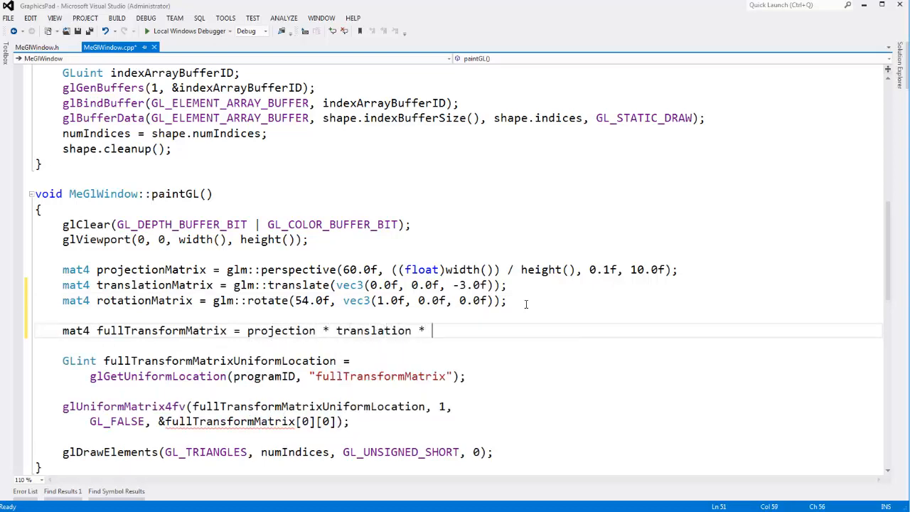
pyautogui.write('rotationMatrix;')
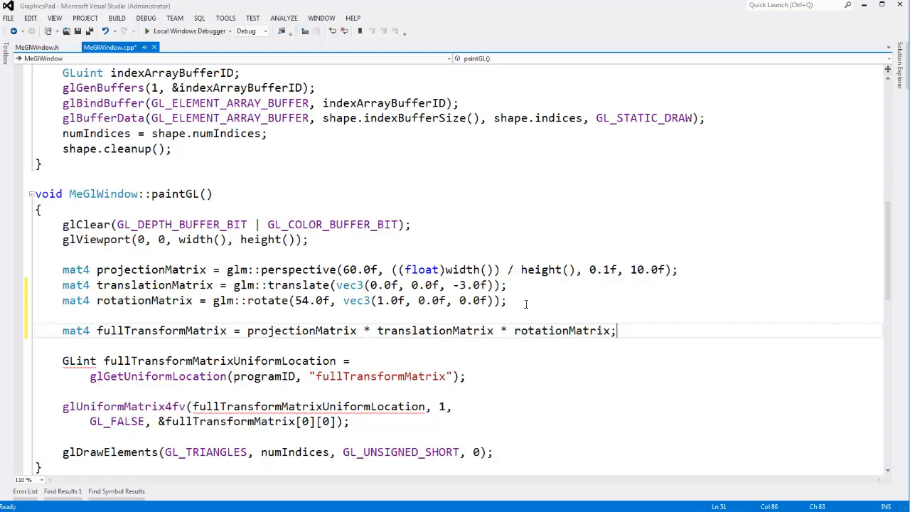
pyautogui.doubleClick(161, 331)
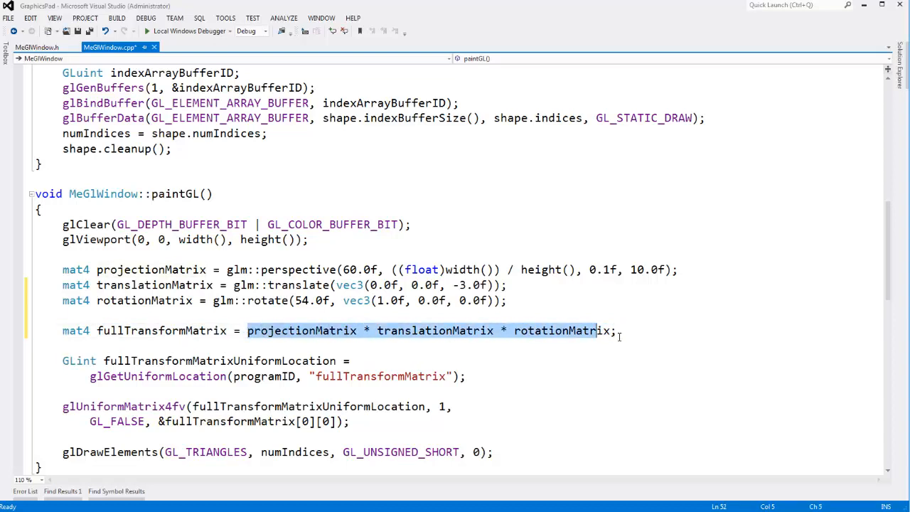
# Step: Save MeGlWindow.cpp and build the GraphicsPad solution successfully
pyautogui.doubleClick(435, 330)
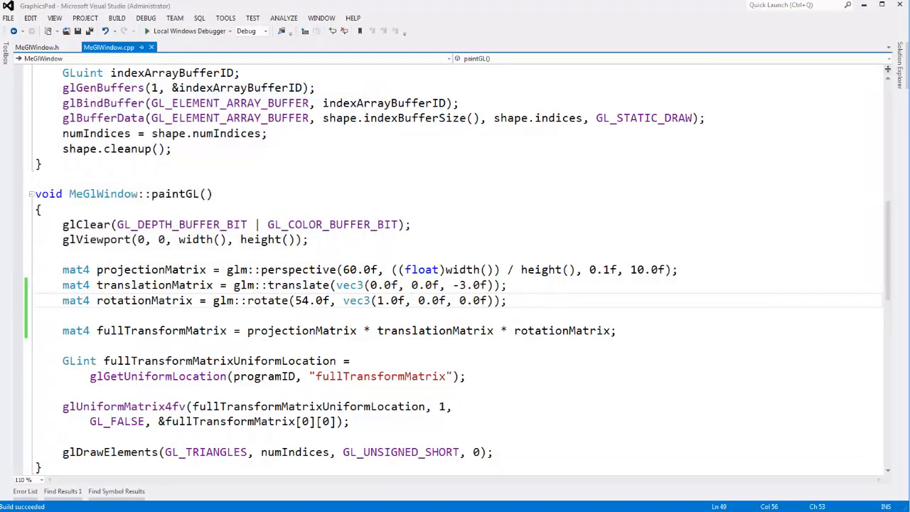
pyautogui.scroll(-3)
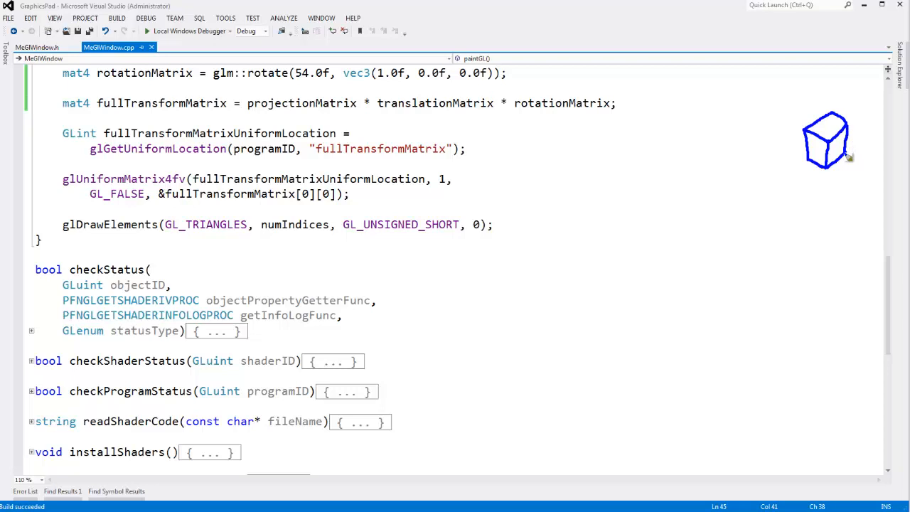
pyautogui.moveTo(829, 155)
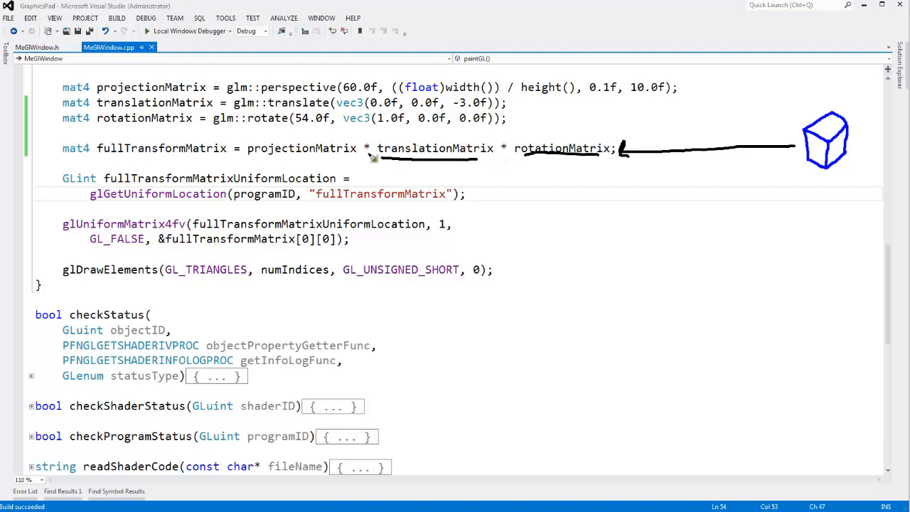
pyautogui.moveTo(335, 160)
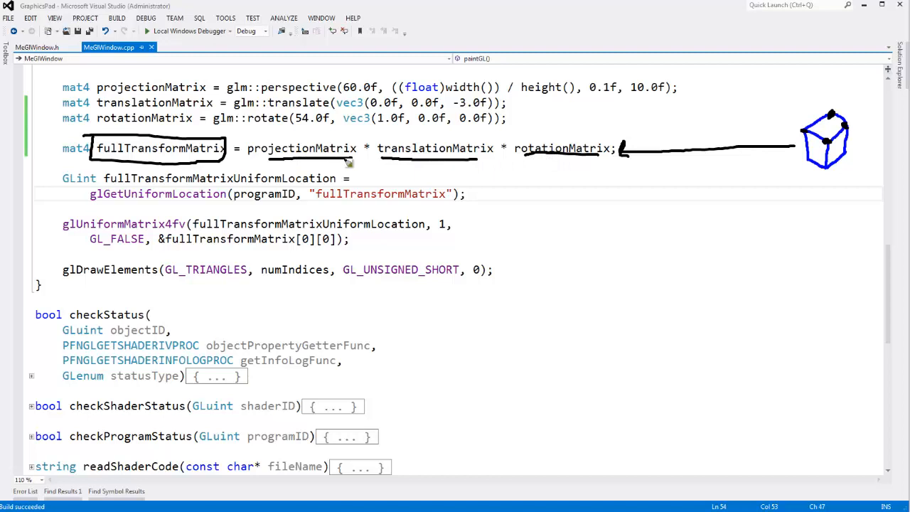
pyautogui.moveTo(722, 198)
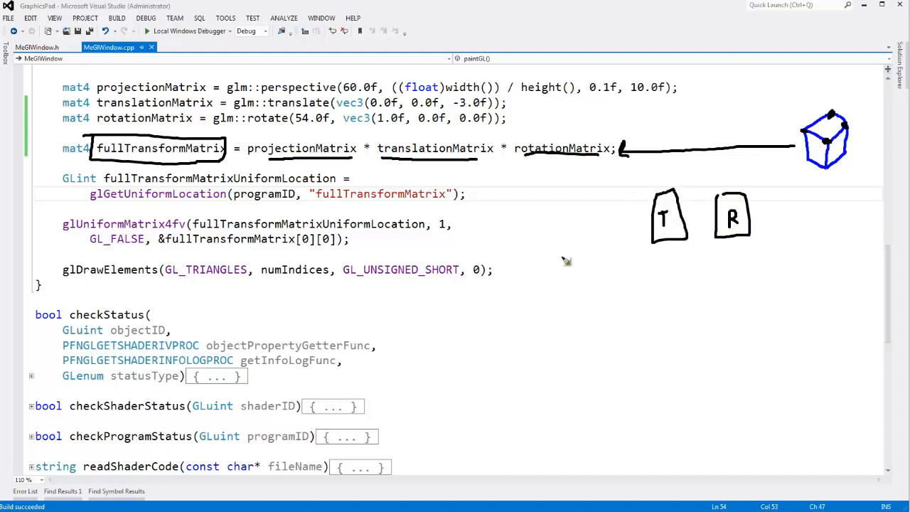
pyautogui.moveTo(577, 242); pyautogui.dragTo(582, 301)
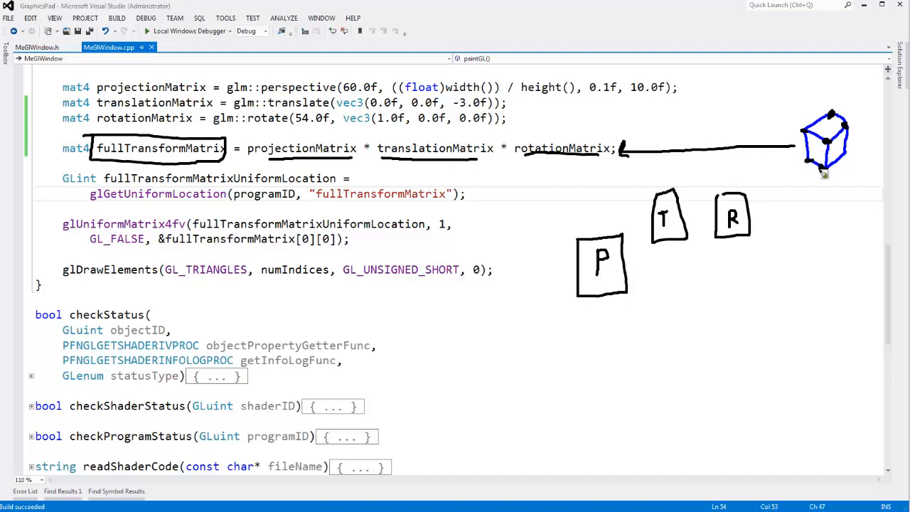
pyautogui.moveTo(825, 174); pyautogui.dragTo(754, 214)
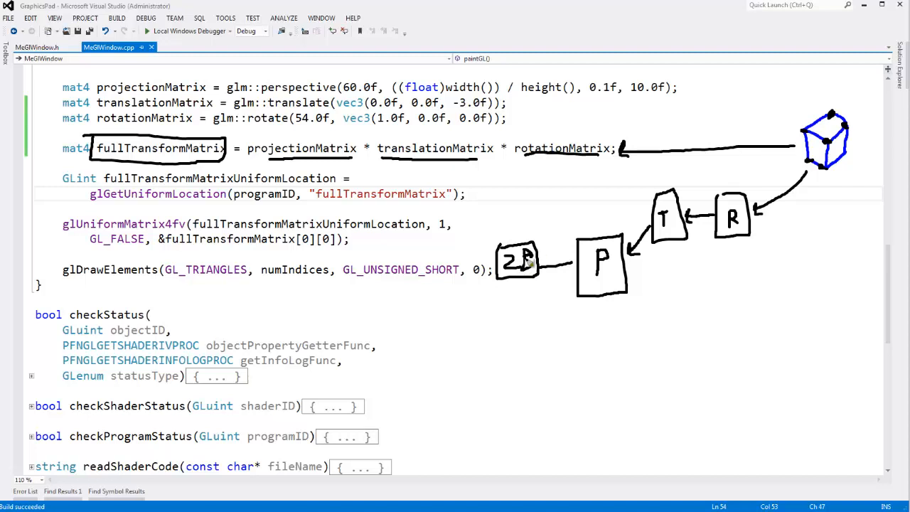
pyautogui.moveTo(549, 245)
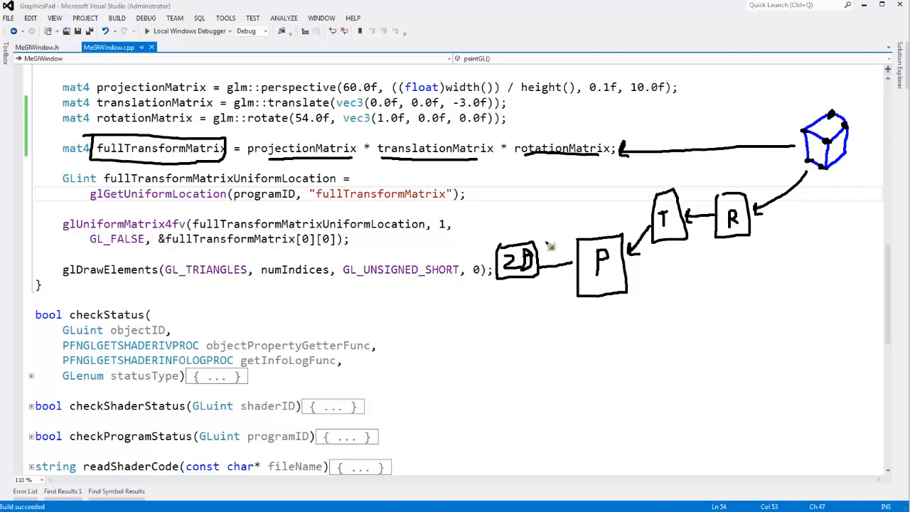
pyautogui.moveTo(551, 246)
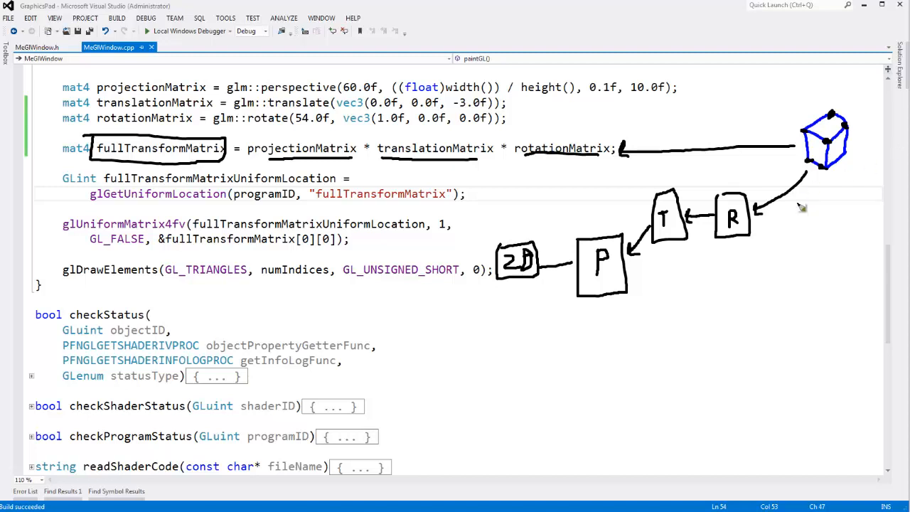
pyautogui.moveTo(820, 174)
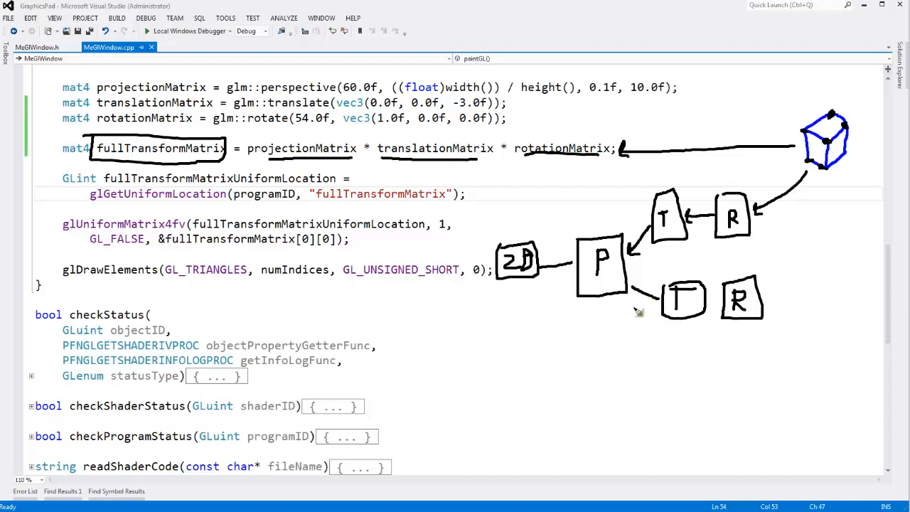
pyautogui.moveTo(808, 234)
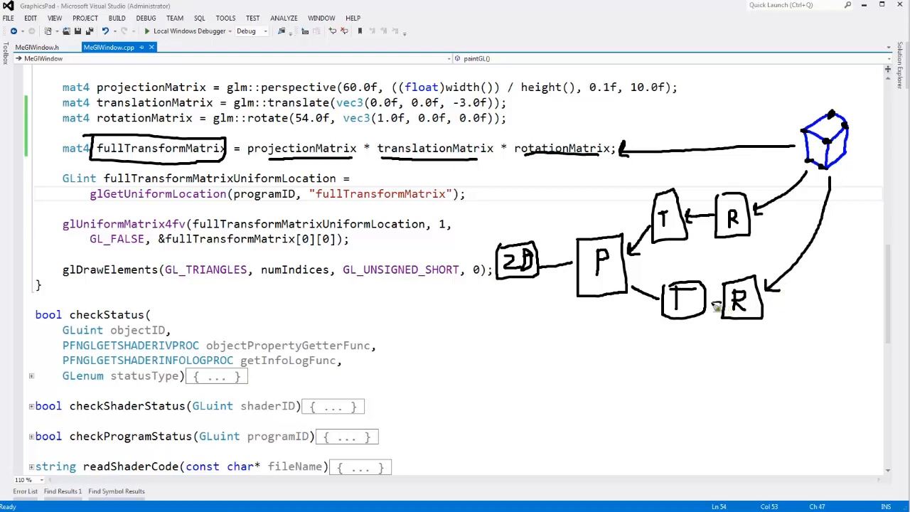
pyautogui.moveTo(636, 297)
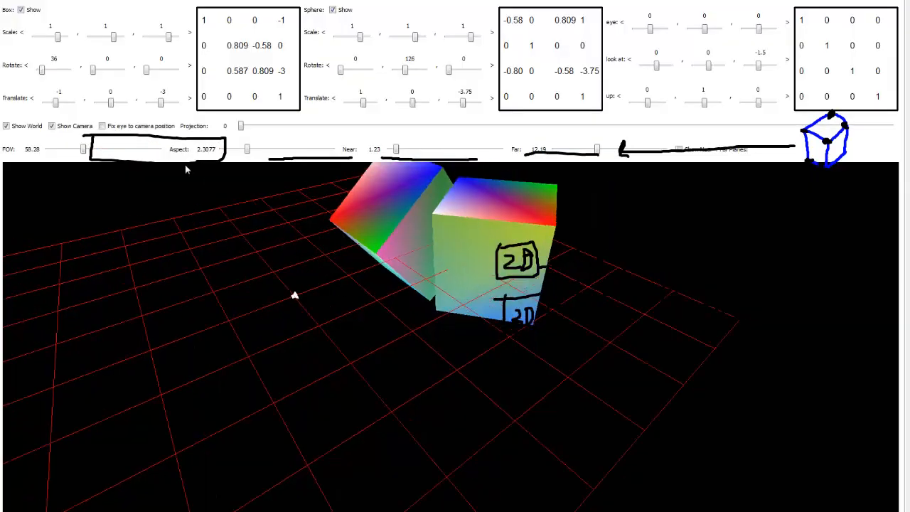
pyautogui.click(103, 125)
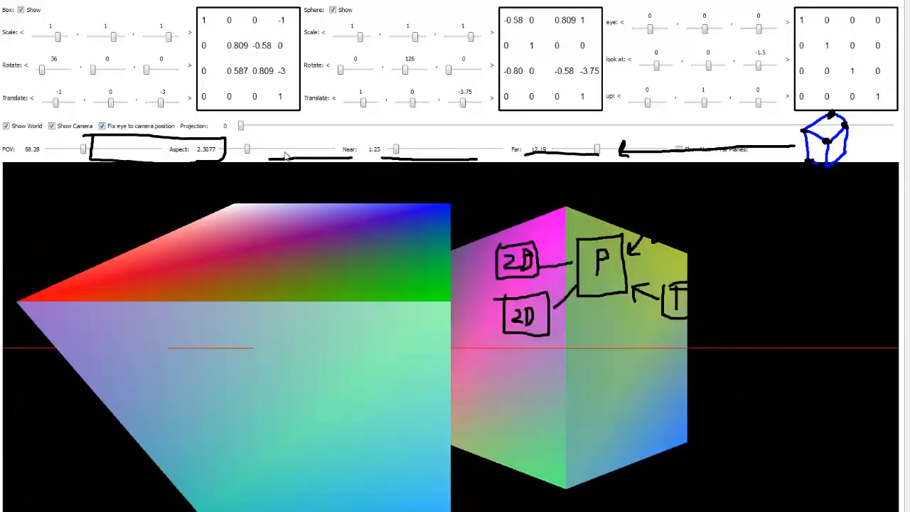
pyautogui.moveTo(294, 338)
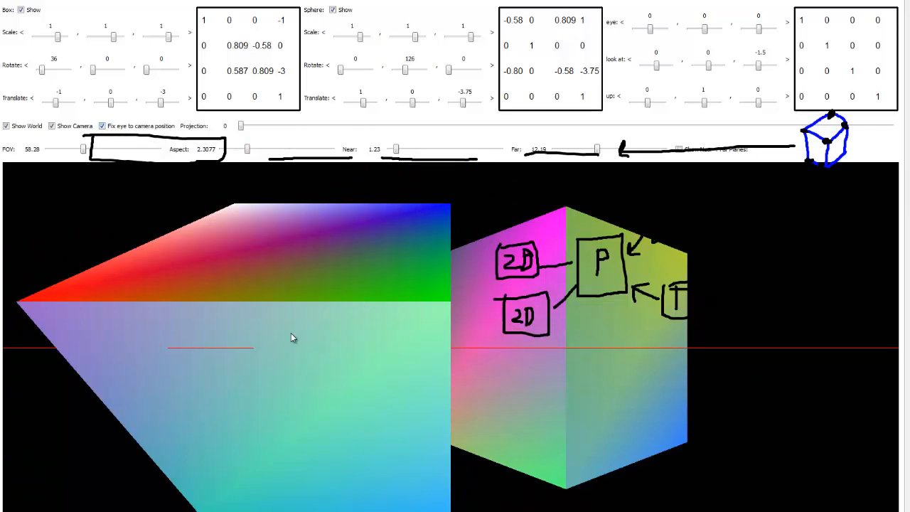
pyautogui.moveTo(558, 346)
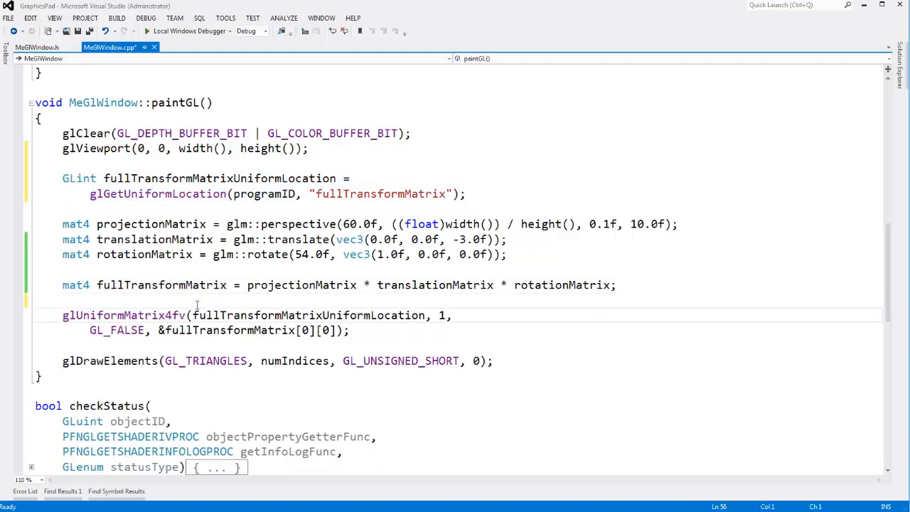
# Step: Declare mat4 fullTransformMatrix near the top of paintGL and assign the product to it later
pyautogui.doubleClick(124, 315)
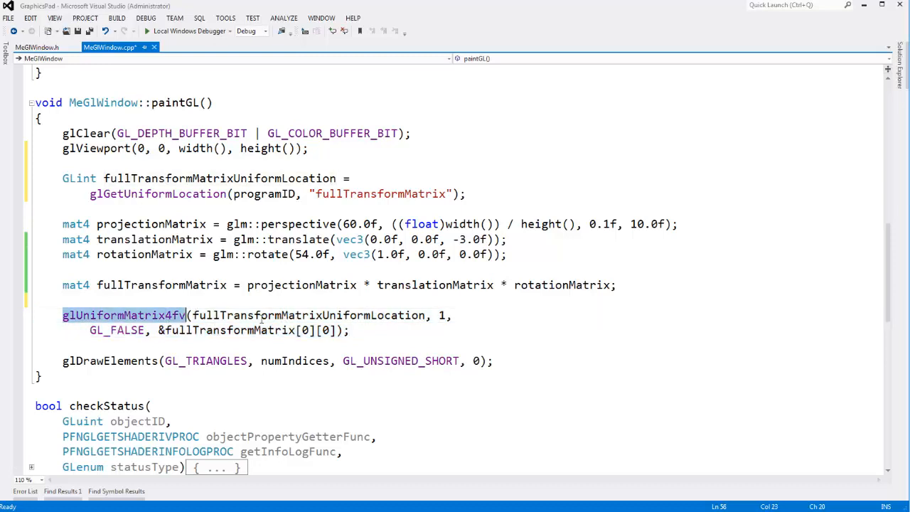
pyautogui.moveTo(187, 315); pyautogui.dragTo(350, 330)
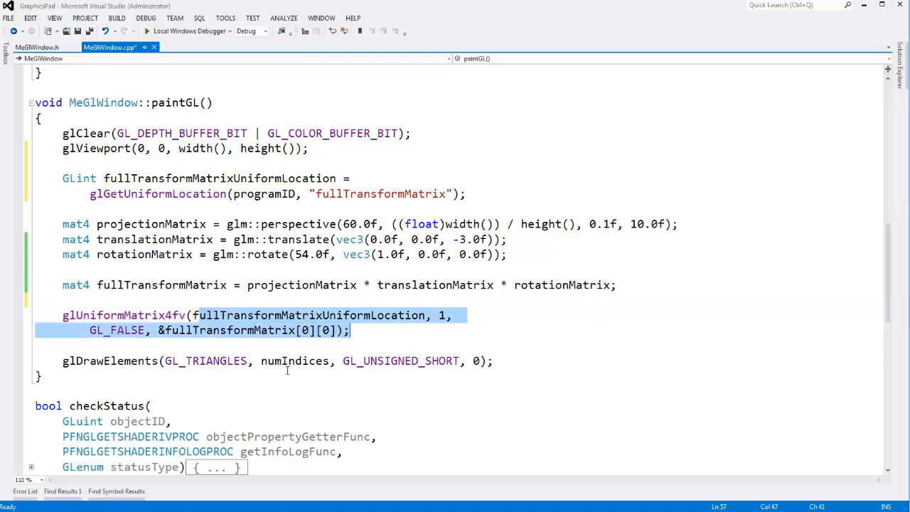
pyautogui.doubleClick(110, 361)
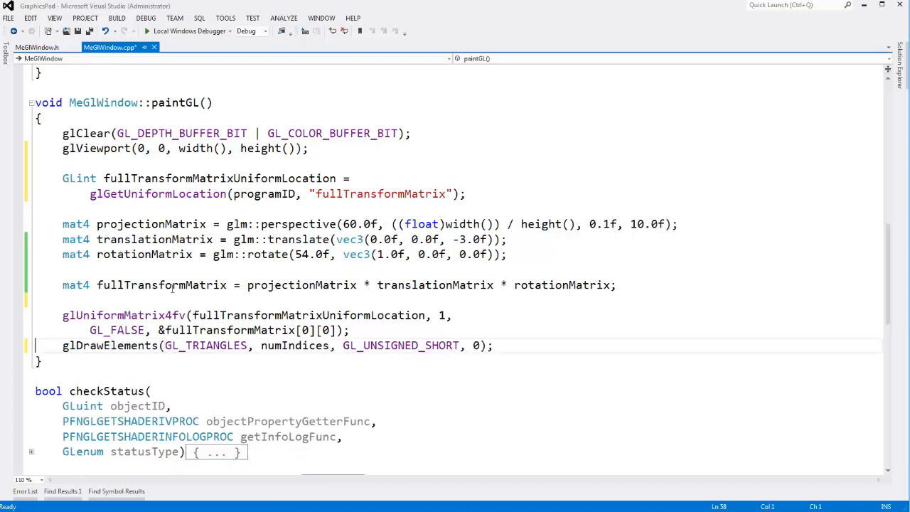
pyautogui.doubleClick(161, 284)
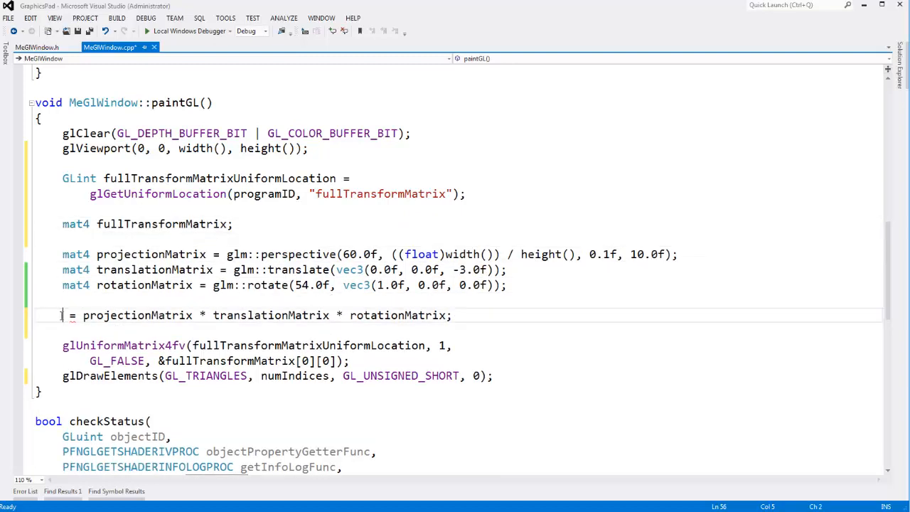
pyautogui.write('fulltransformMatrix')
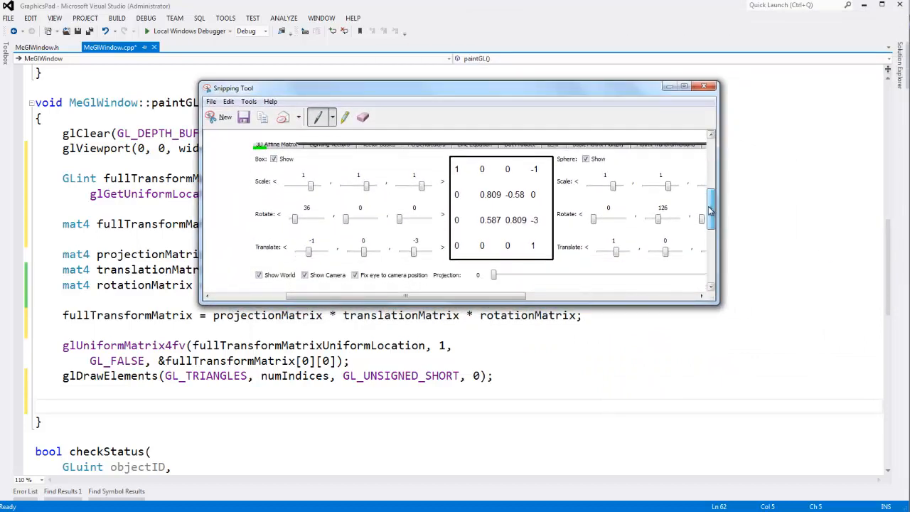
# Step: Set the first cube to translate (-1, 0, -3) and rotate 36 degrees, checking the demo capture
pyautogui.moveTo(455, 88); pyautogui.dragTo(671, 14)
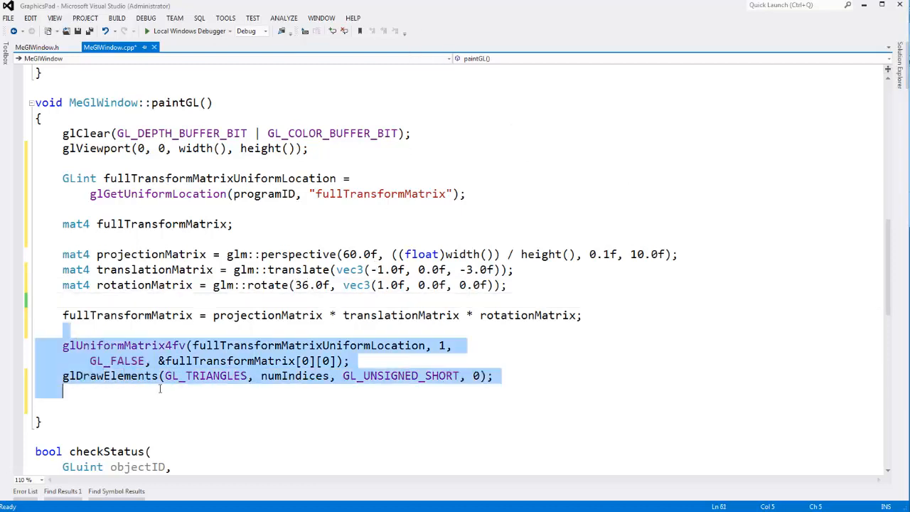
# Step: Label the transform, upload and draw lines '// Cube 1' and duplicate them below as '// Cube 2'
pyautogui.click(125, 391)
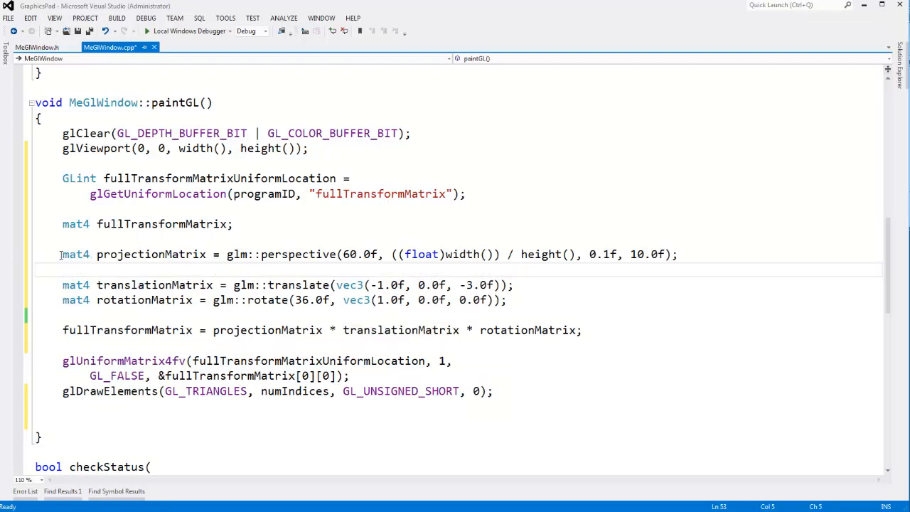
pyautogui.tripleClick(284, 254)
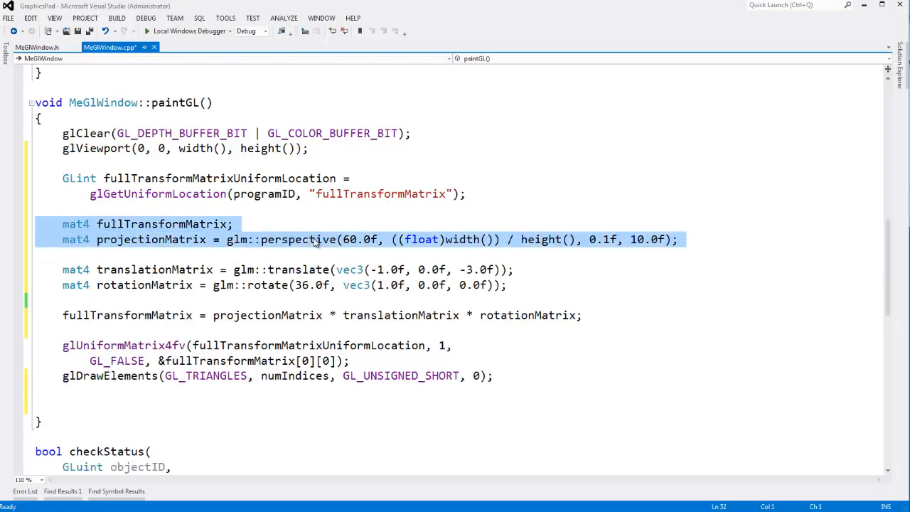
pyautogui.write('//')
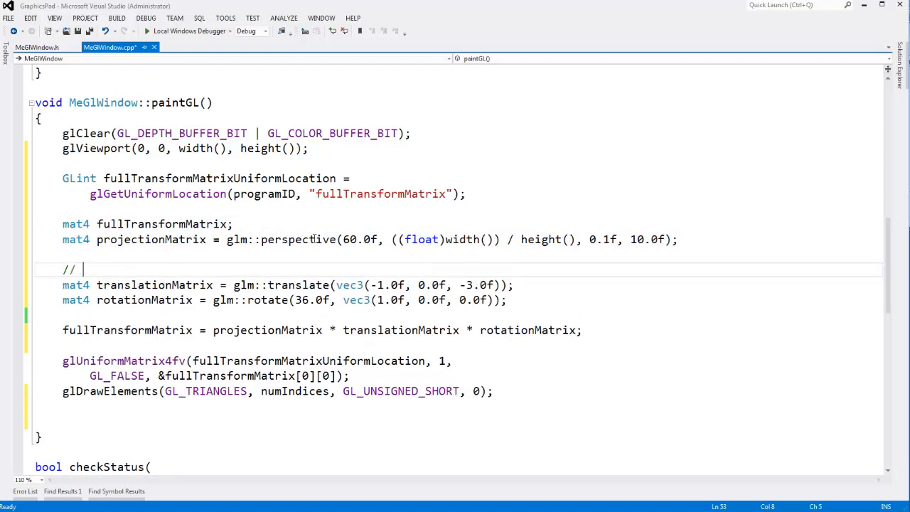
pyautogui.write('Cube 1:')
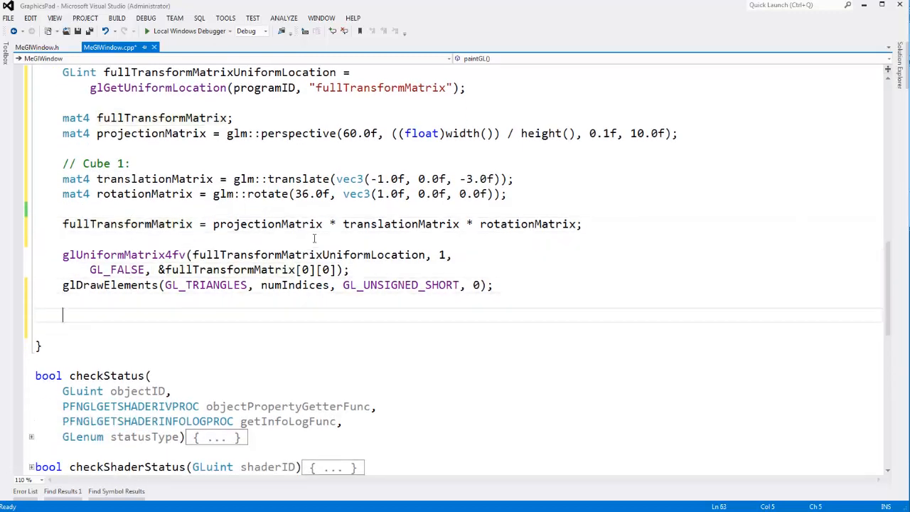
pyautogui.write('// Cube 2:')
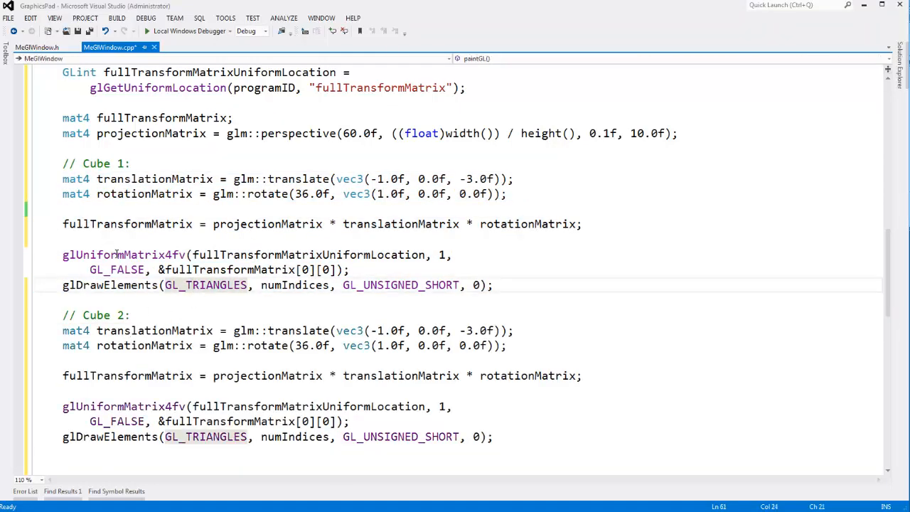
pyautogui.scroll(-3)
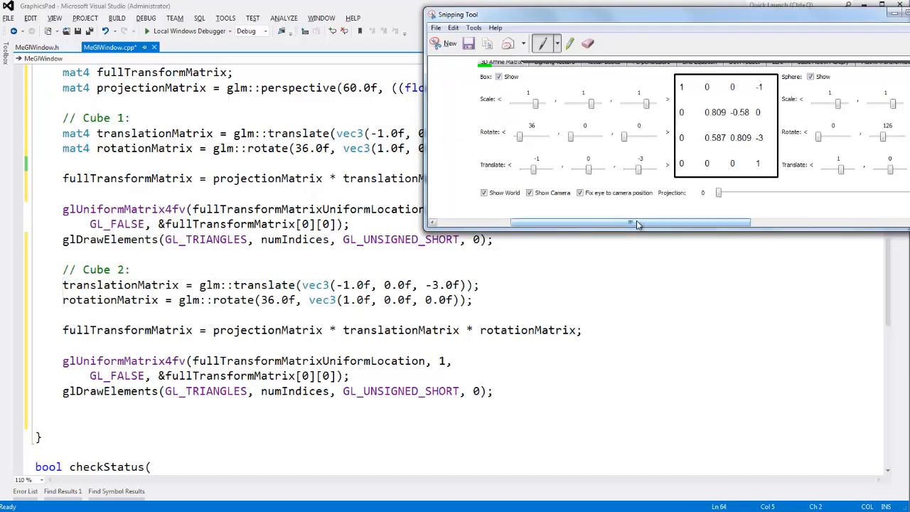
# Step: Edit Cube 2 to translate by vec3(1.0f, 0.0f, -3.75f) and rotate 126.0f about y, verifying matrix usages
pyautogui.moveTo(629, 222); pyautogui.dragTo(743, 223)
pyautogui.write('12')
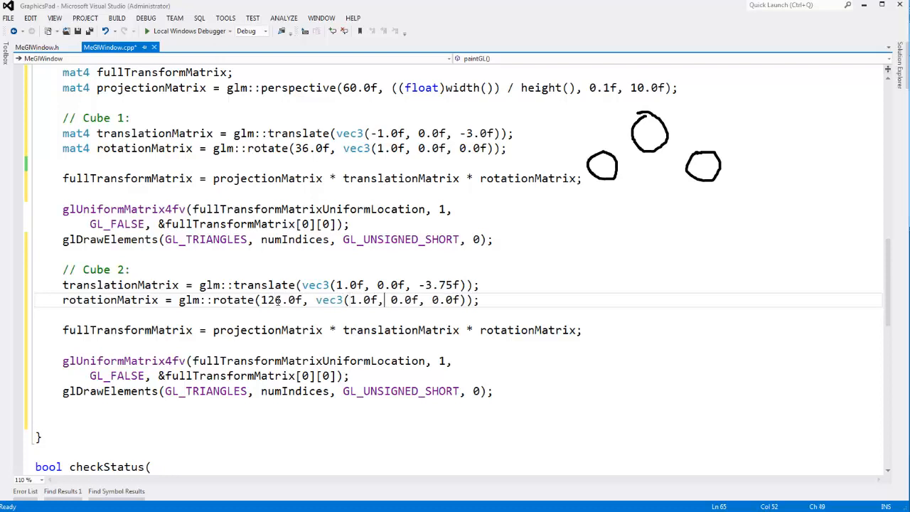
pyautogui.write('1')
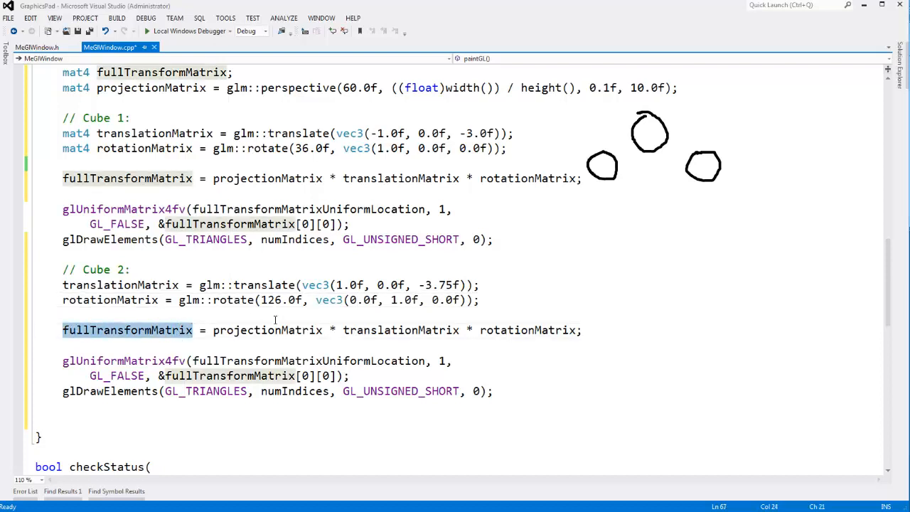
pyautogui.doubleClick(267, 330)
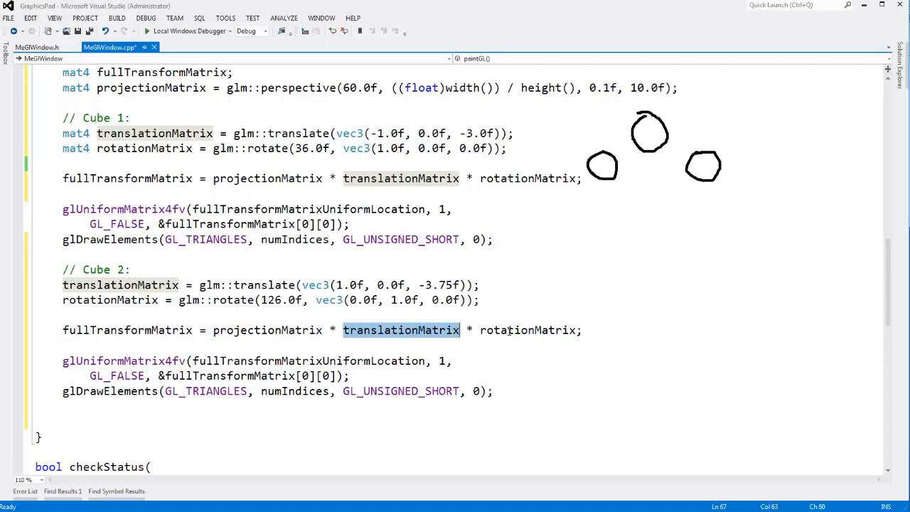
pyautogui.doubleClick(527, 330)
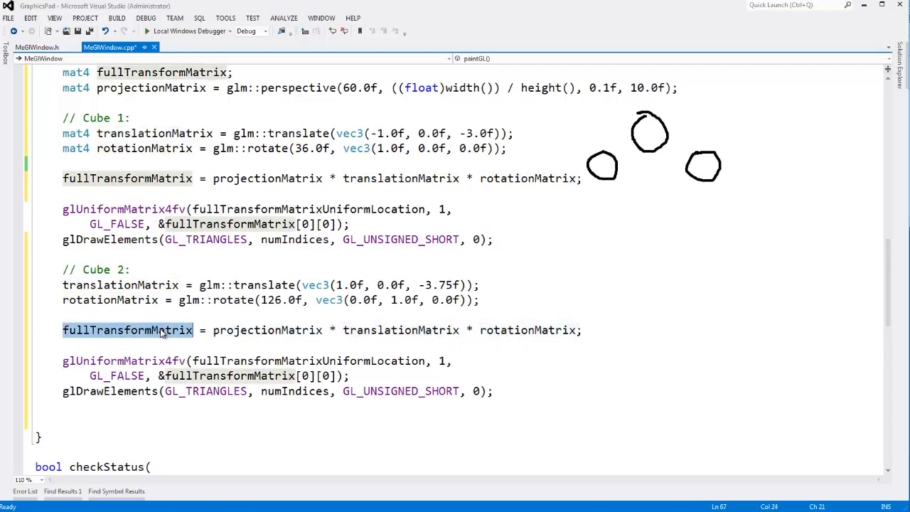
pyautogui.doubleClick(225, 376)
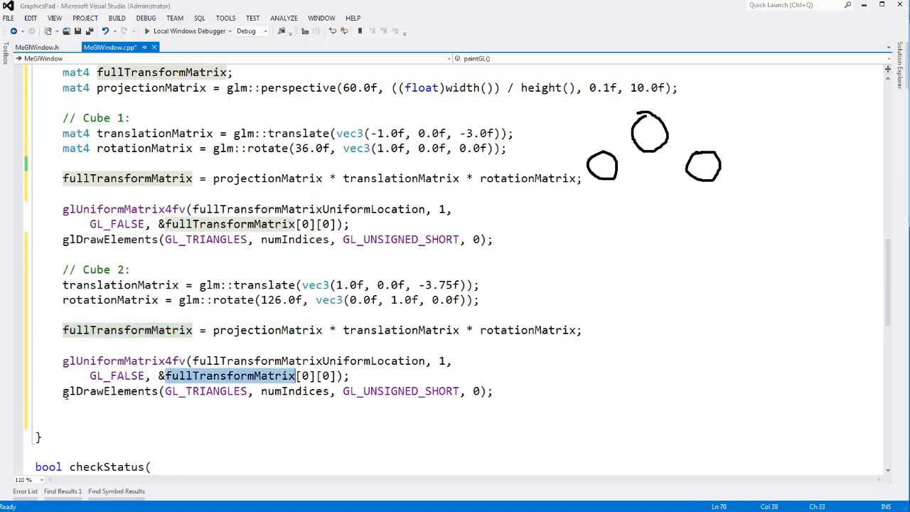
pyautogui.click(254, 421)
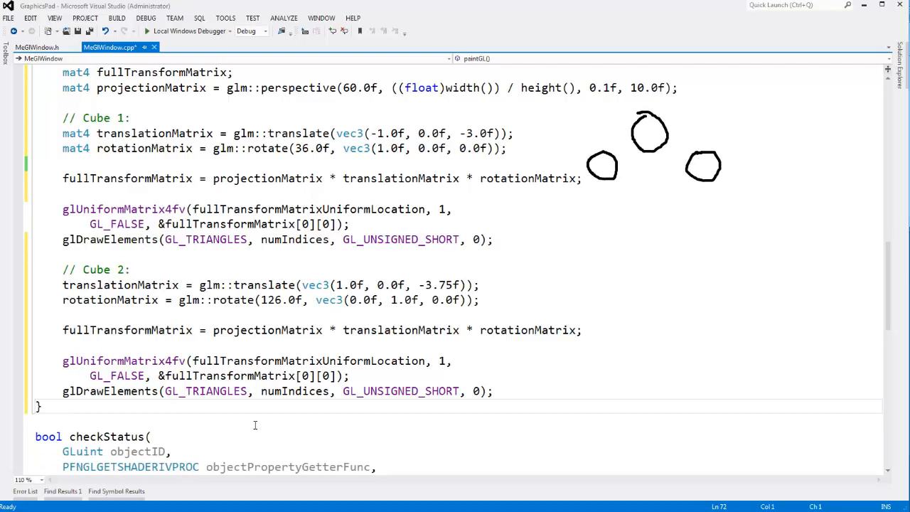
# Step: Delete the empty lines after the second glDrawElements so paintGL closes directly
pyautogui.moveTo(62, 391); pyautogui.dragTo(254, 392)
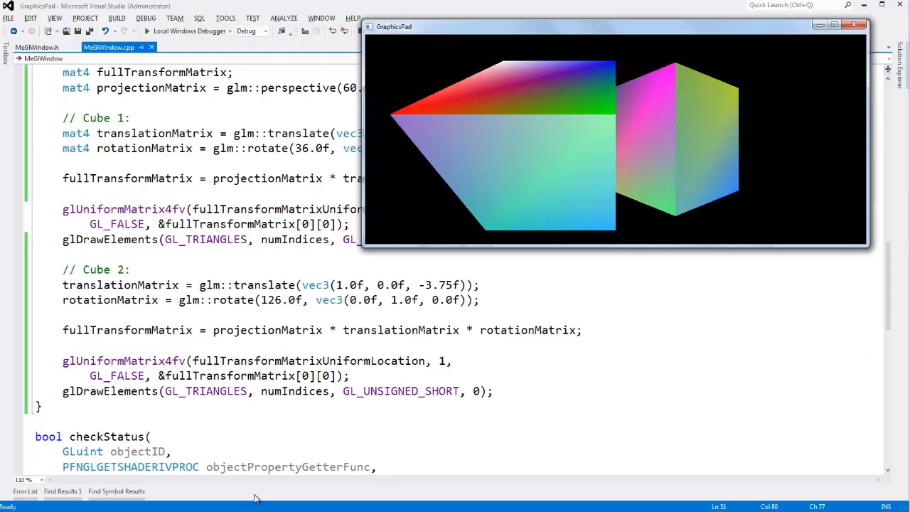
# Step: Run GraphicsPad showing the two cubes and bring up the reference demo scene for comparison
pyautogui.click(833, 26)
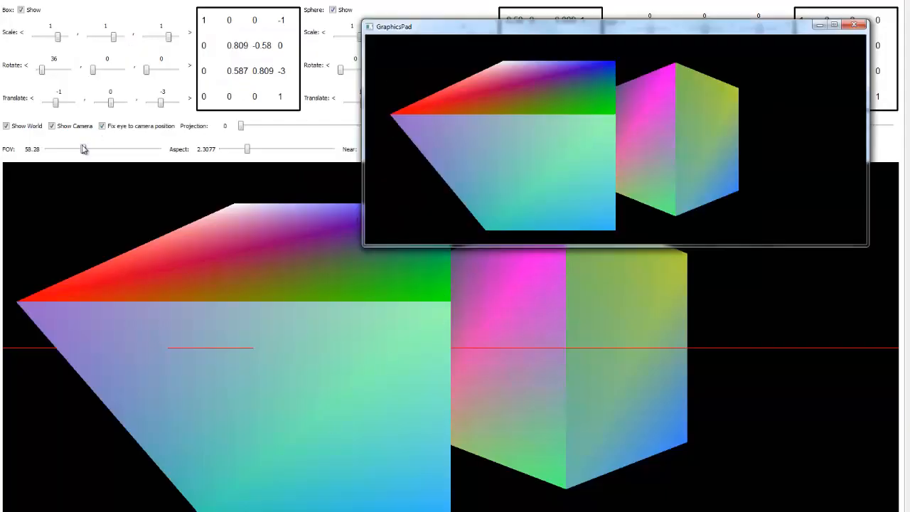
# Step: Widen the reference demo's Aspect slider to about 2.91 to match GraphicsPad's two-cube view
pyautogui.moveTo(248, 149); pyautogui.dragTo(268, 149)
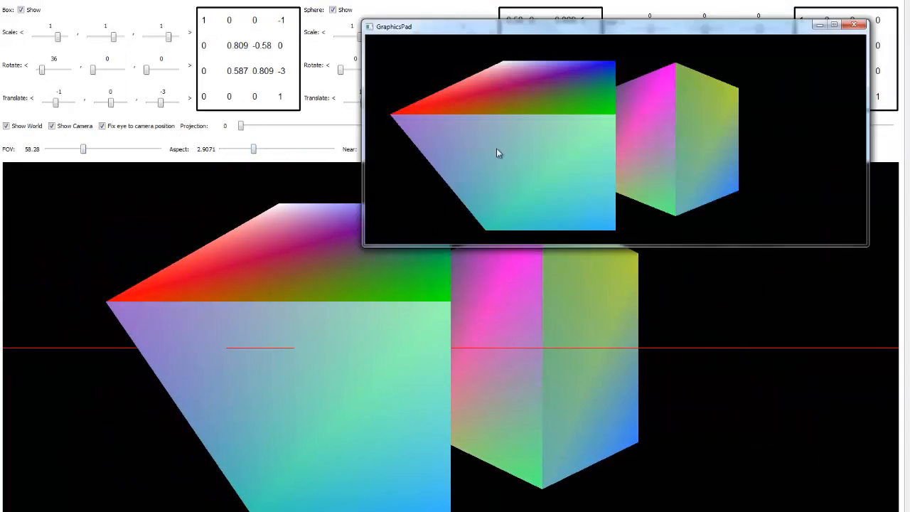
pyautogui.moveTo(649, 127)
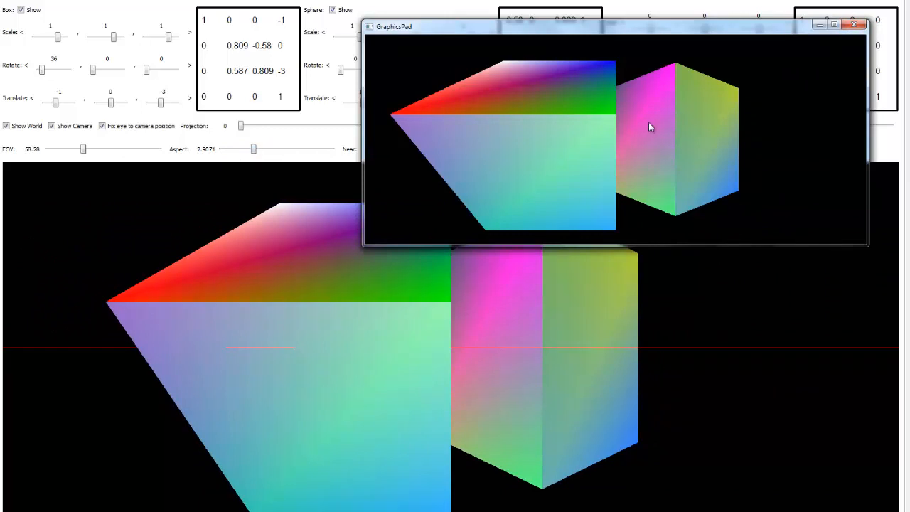
pyautogui.moveTo(701, 126)
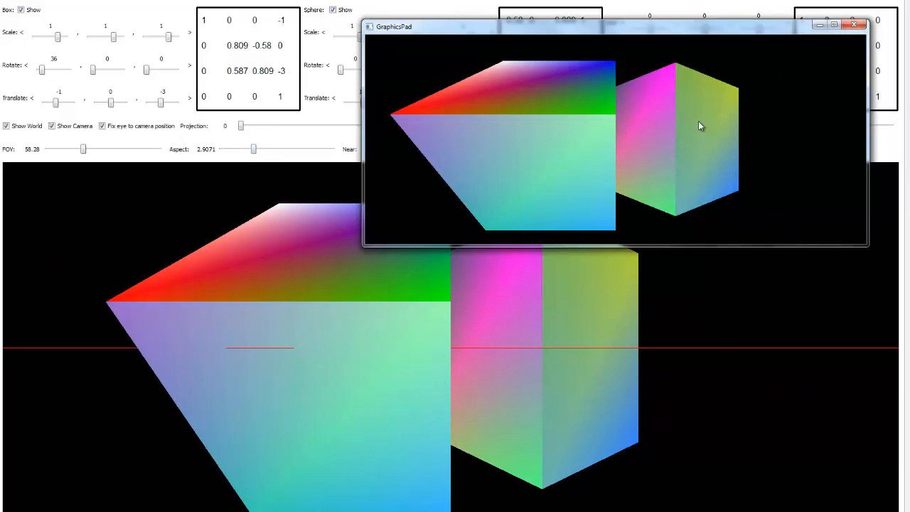
pyautogui.moveTo(654, 162)
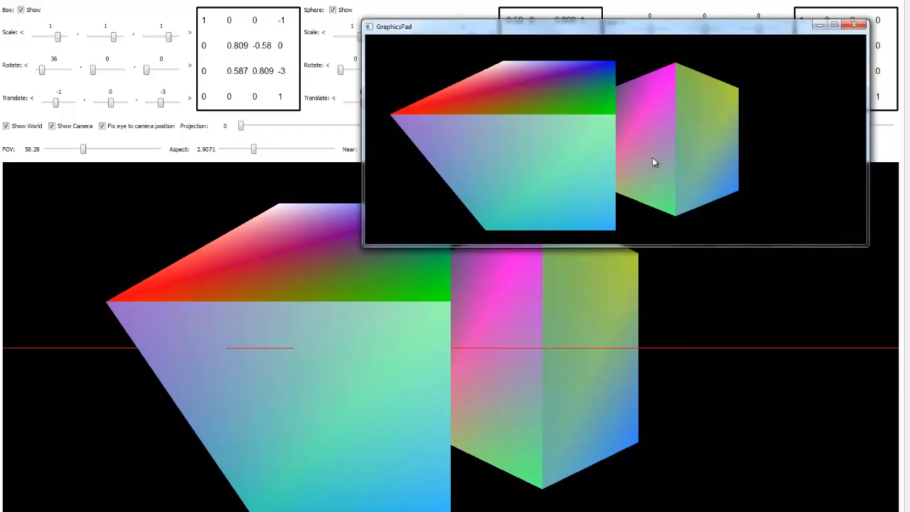
pyautogui.moveTo(688, 130)
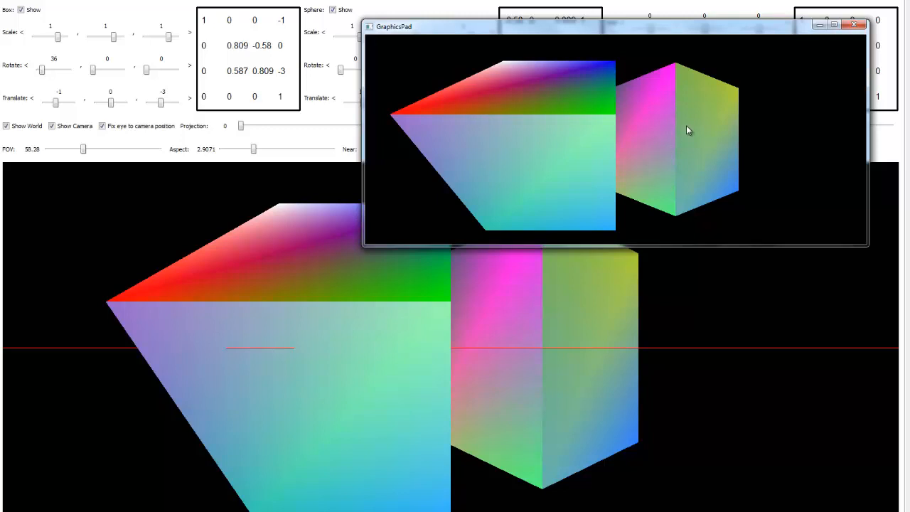
pyautogui.moveTo(654, 148)
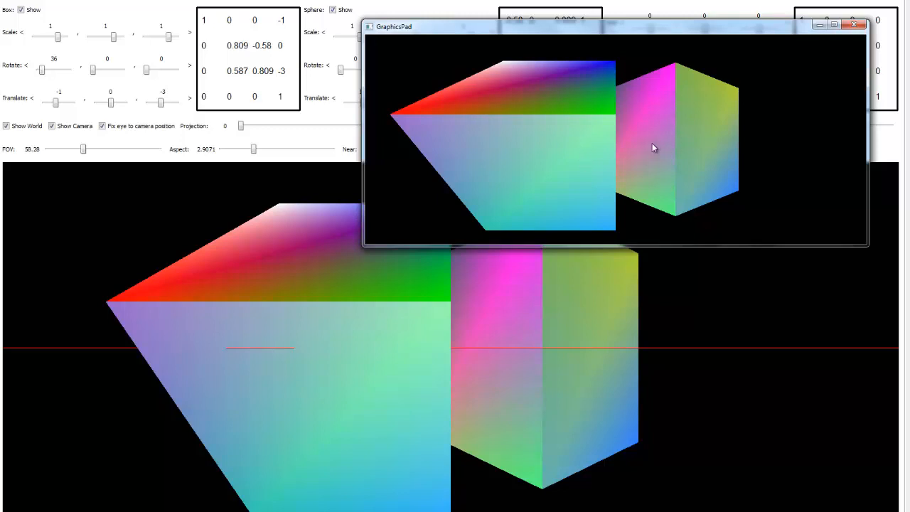